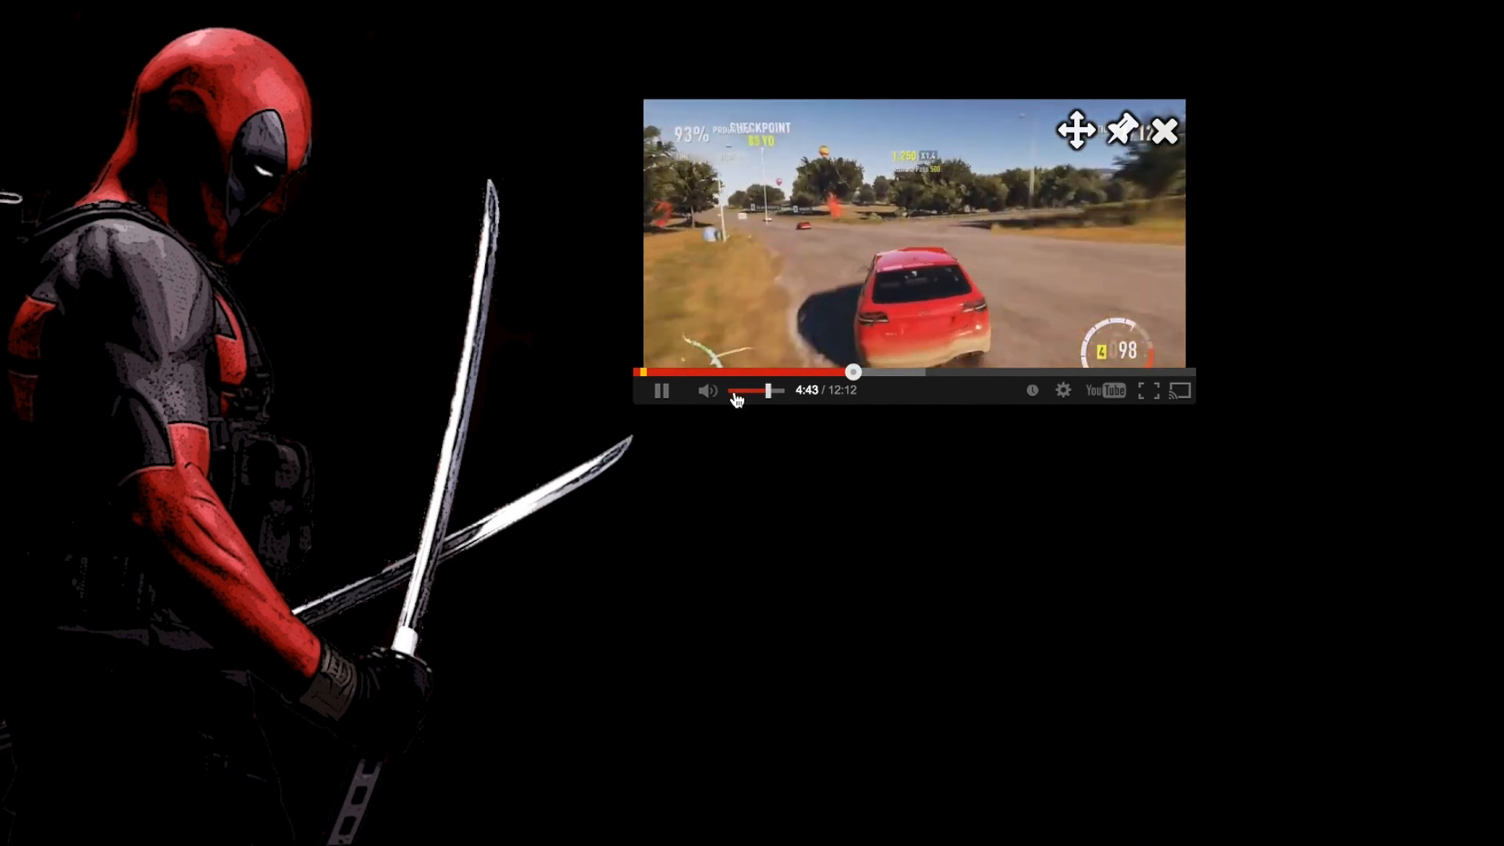
# Open and close the gear settings menu, then mute the racing video in the floating player
pyautogui.click(1063, 390)
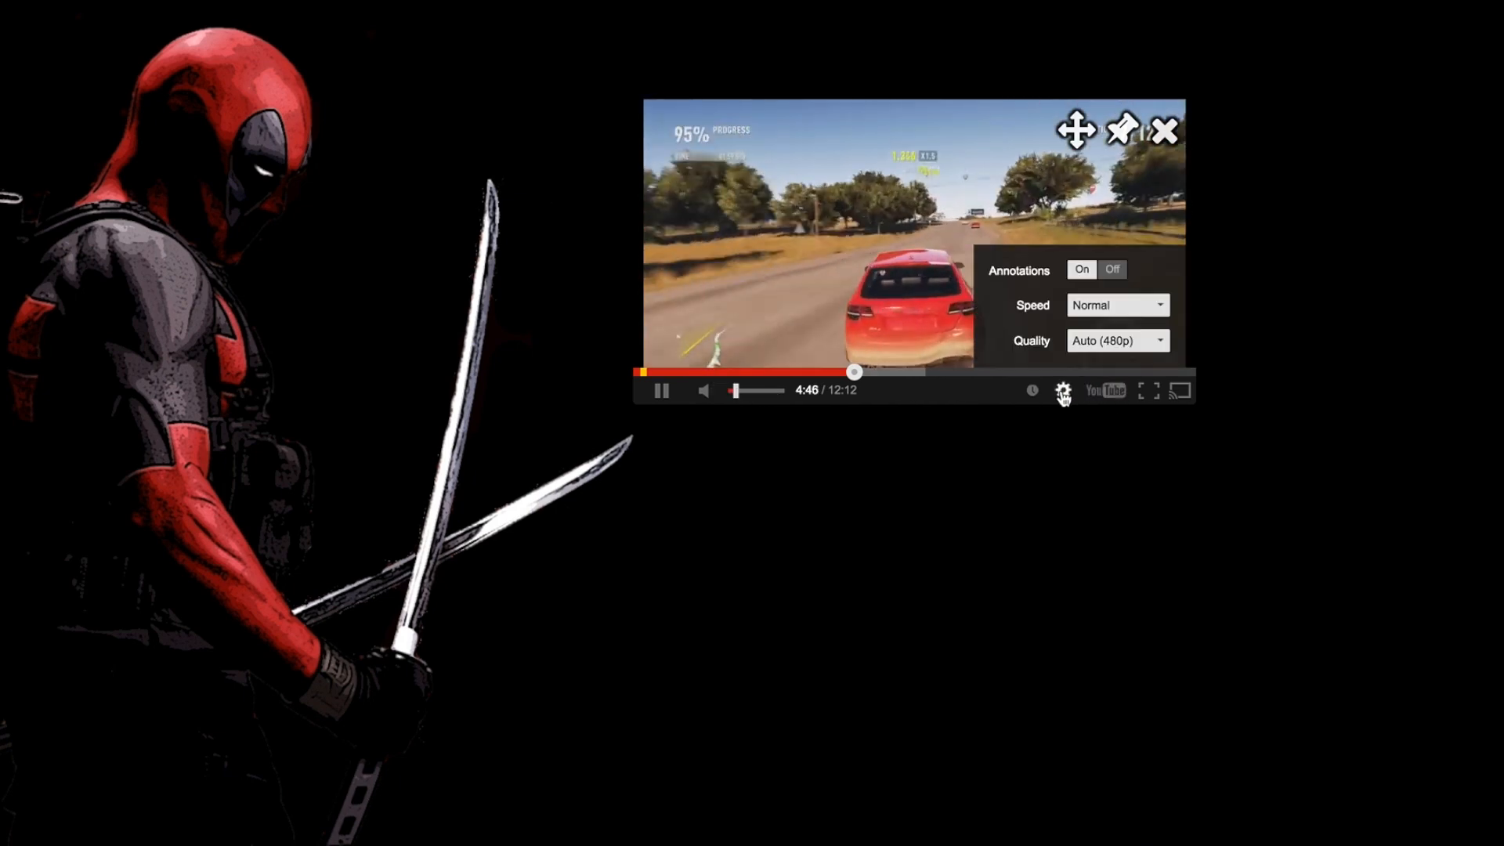
pyautogui.click(1115, 340)
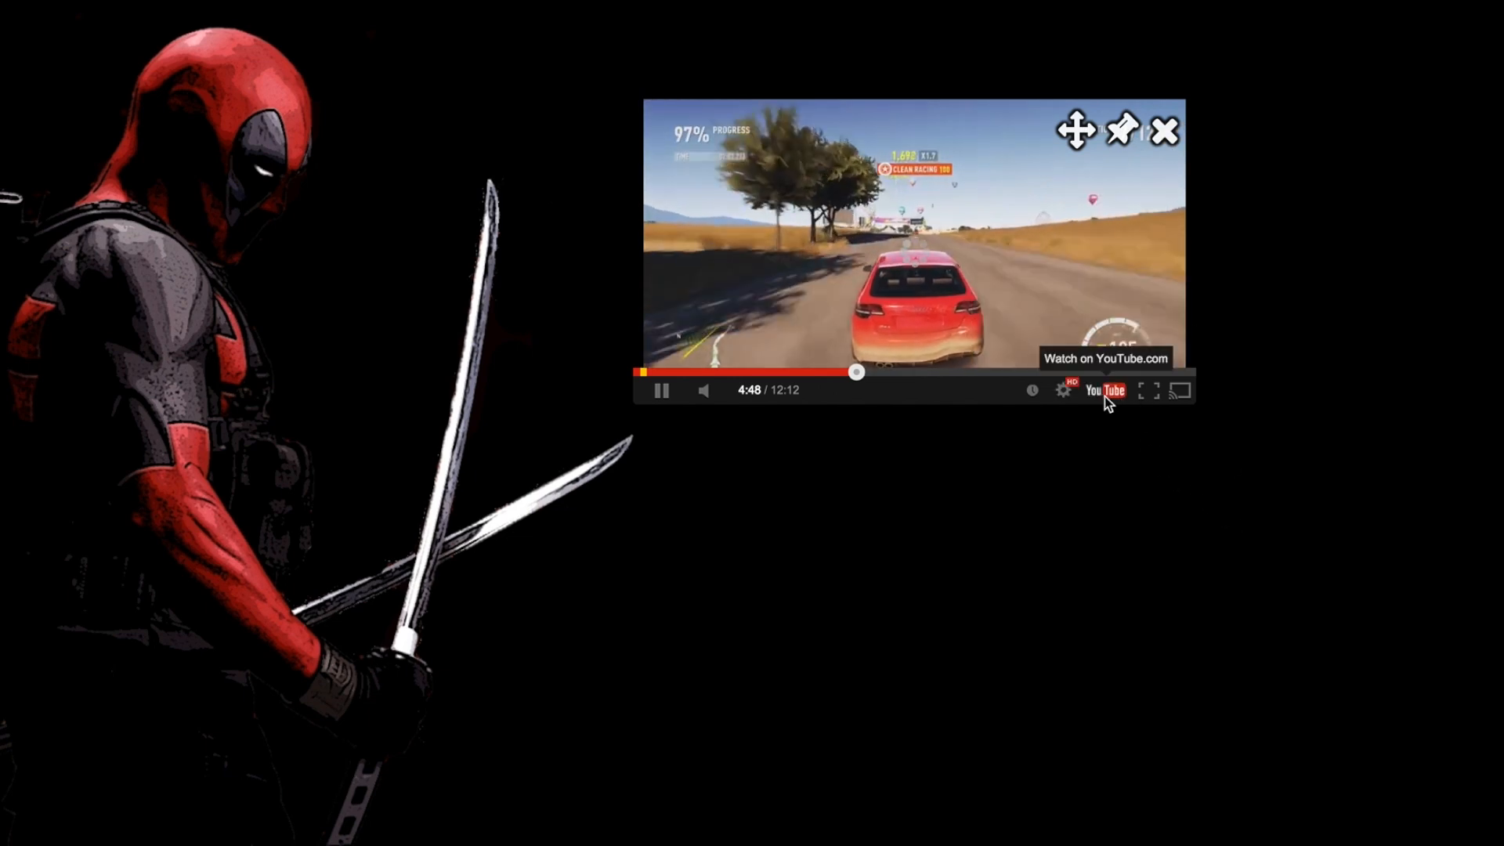
pyautogui.moveTo(1149, 391)
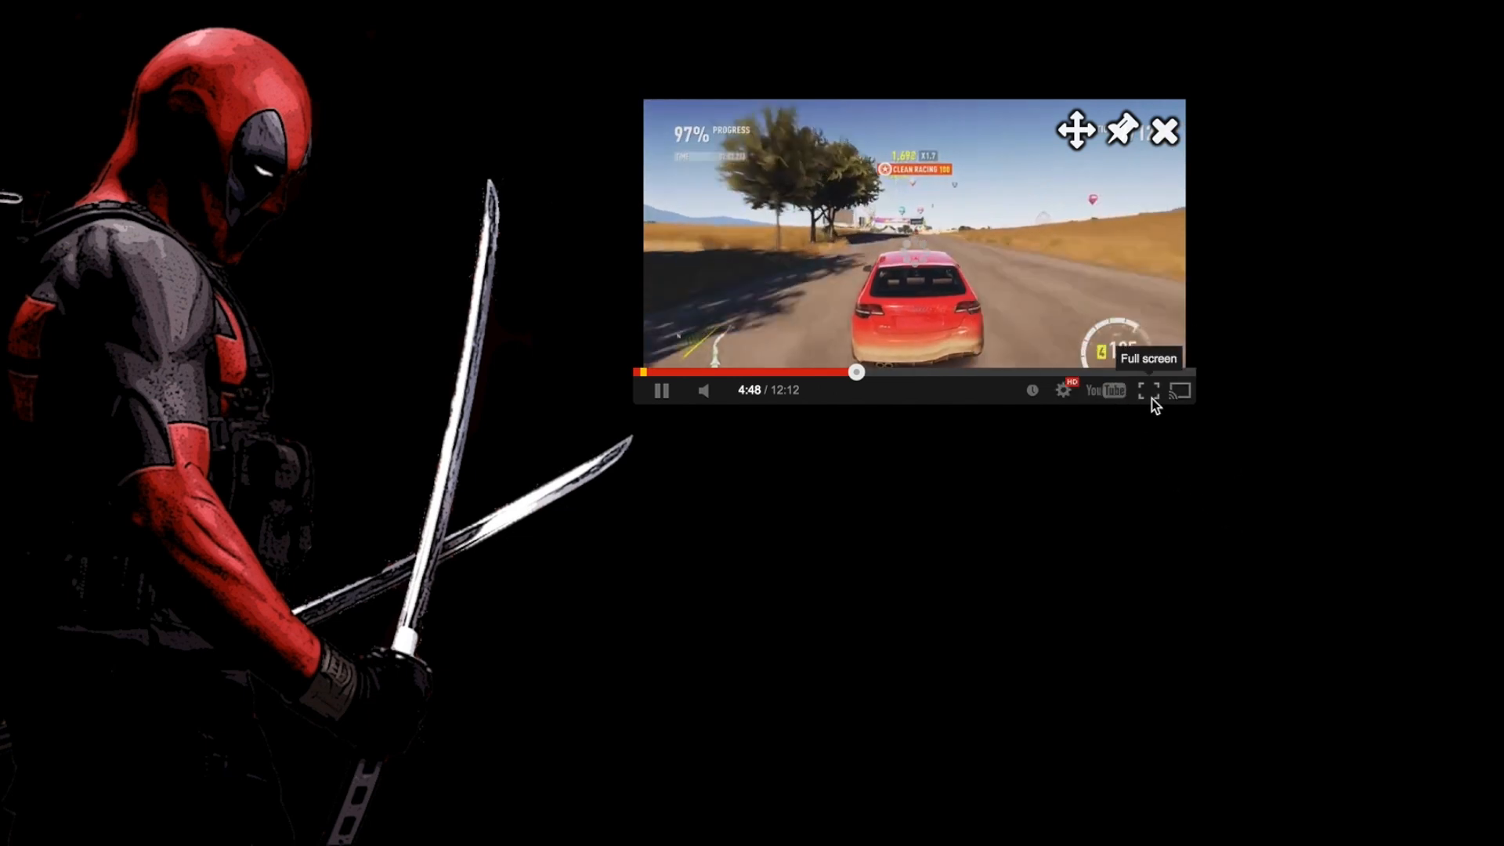
pyautogui.moveTo(1182, 390)
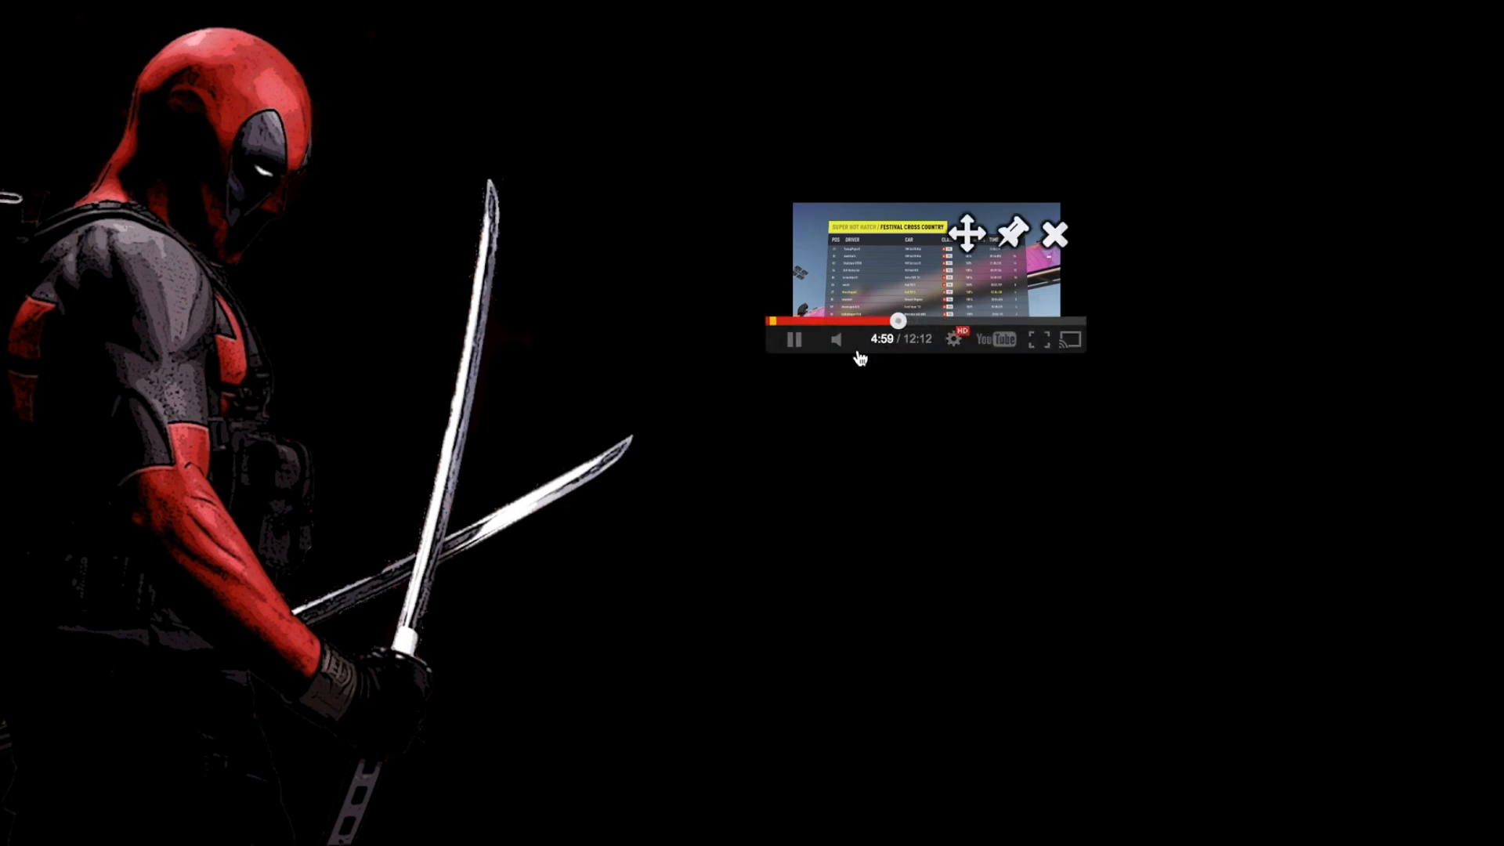
pyautogui.click(835, 338)
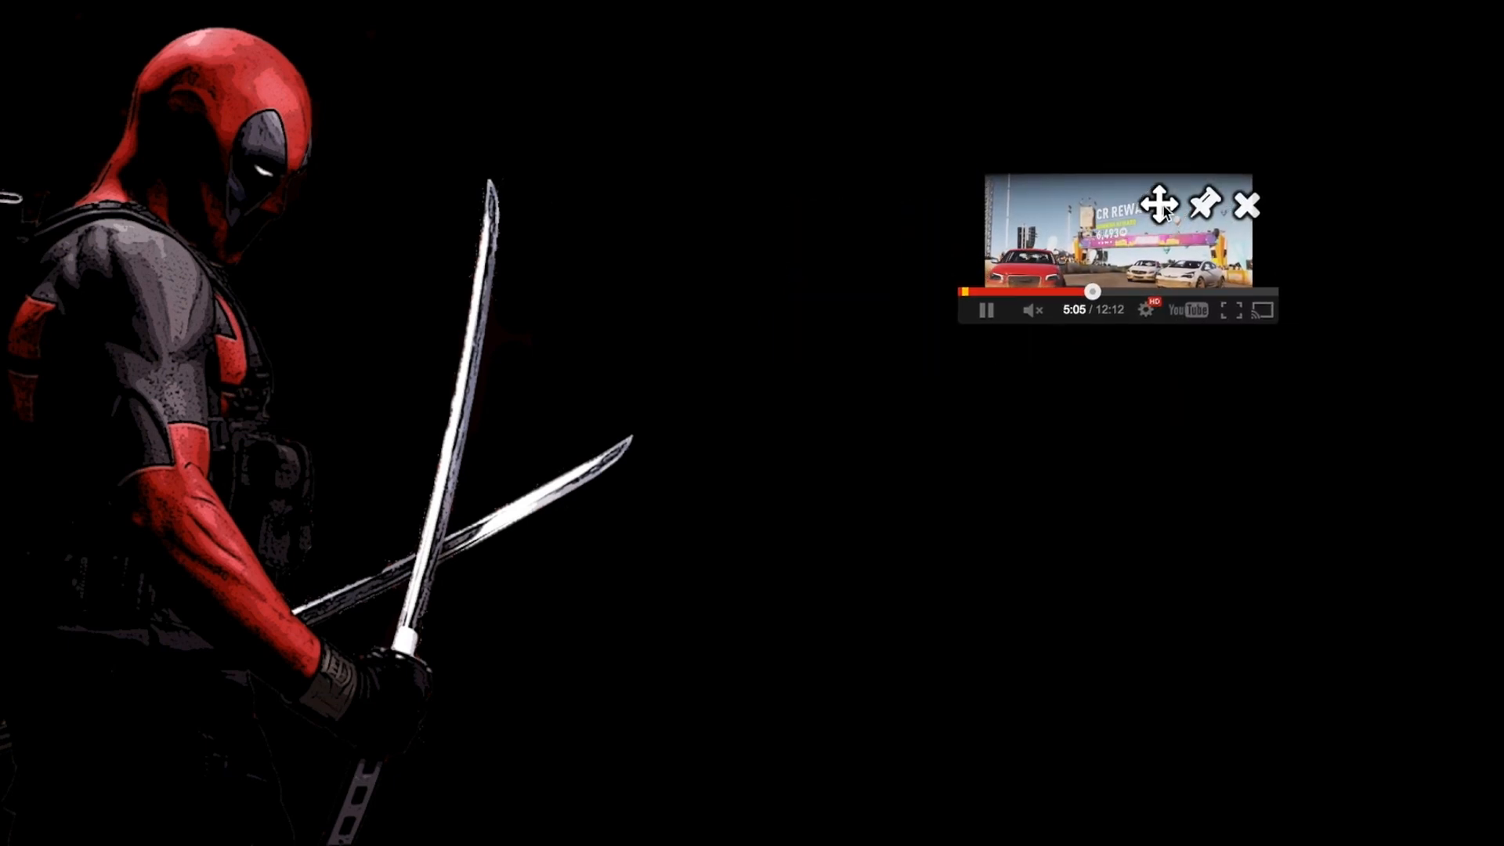
pyautogui.moveTo(1247, 204)
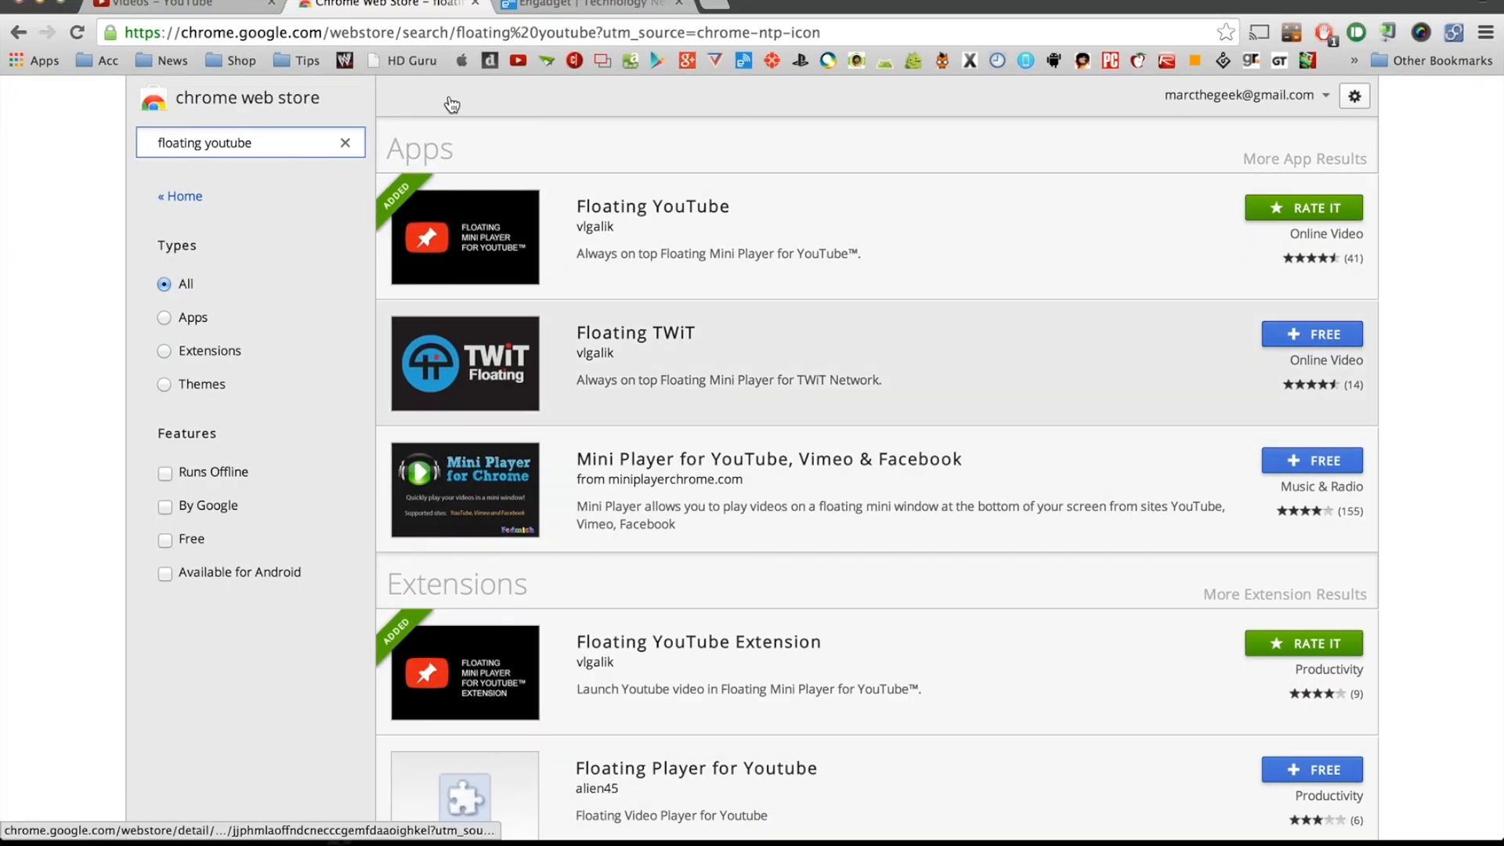
# Scroll the 'floating youtube' Web Store search results down and back up
pyautogui.scroll(-3)
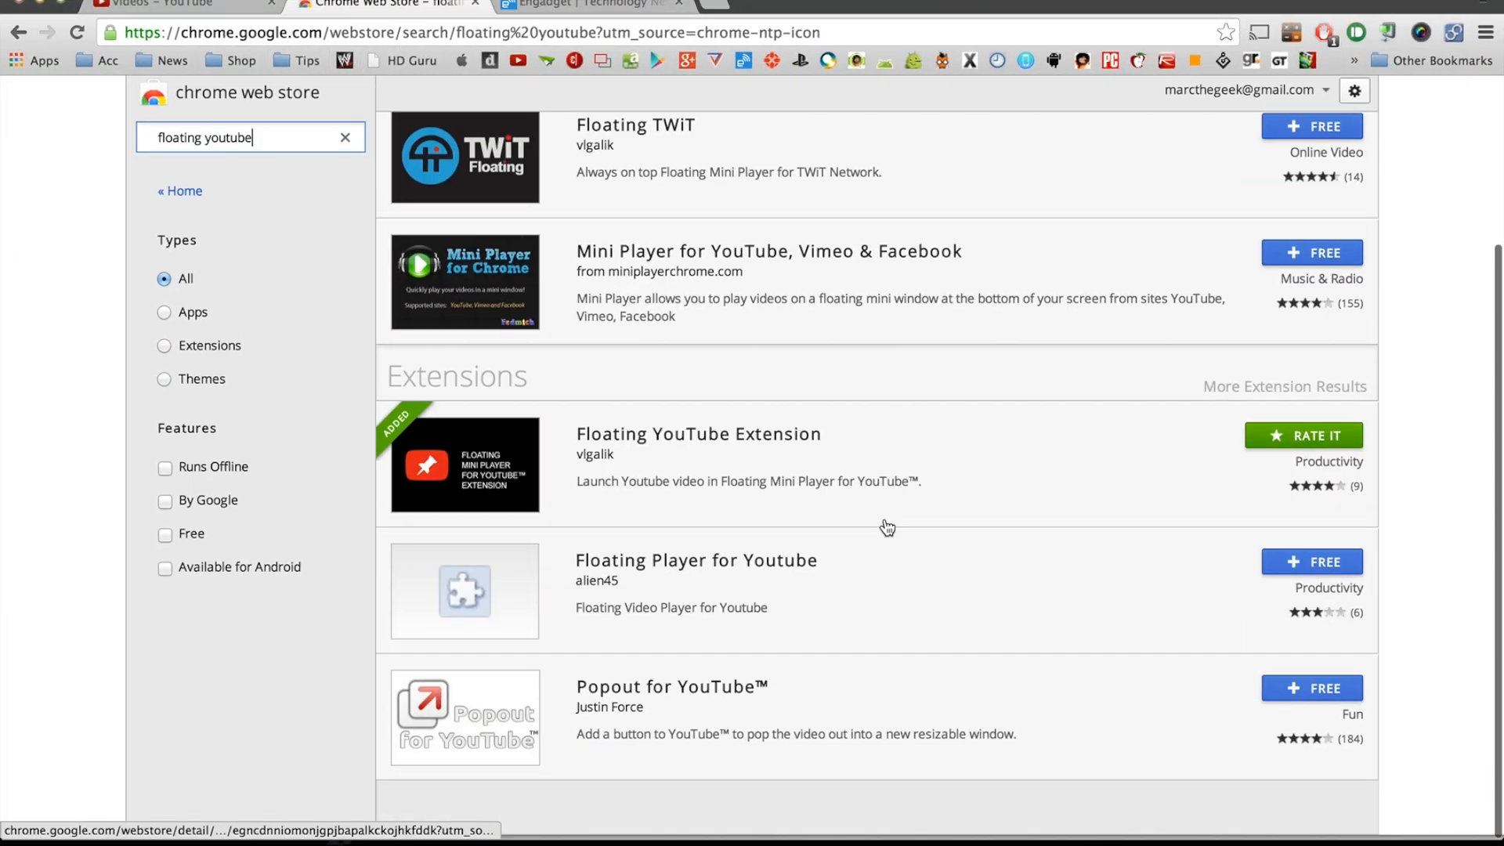
pyautogui.scroll(3)
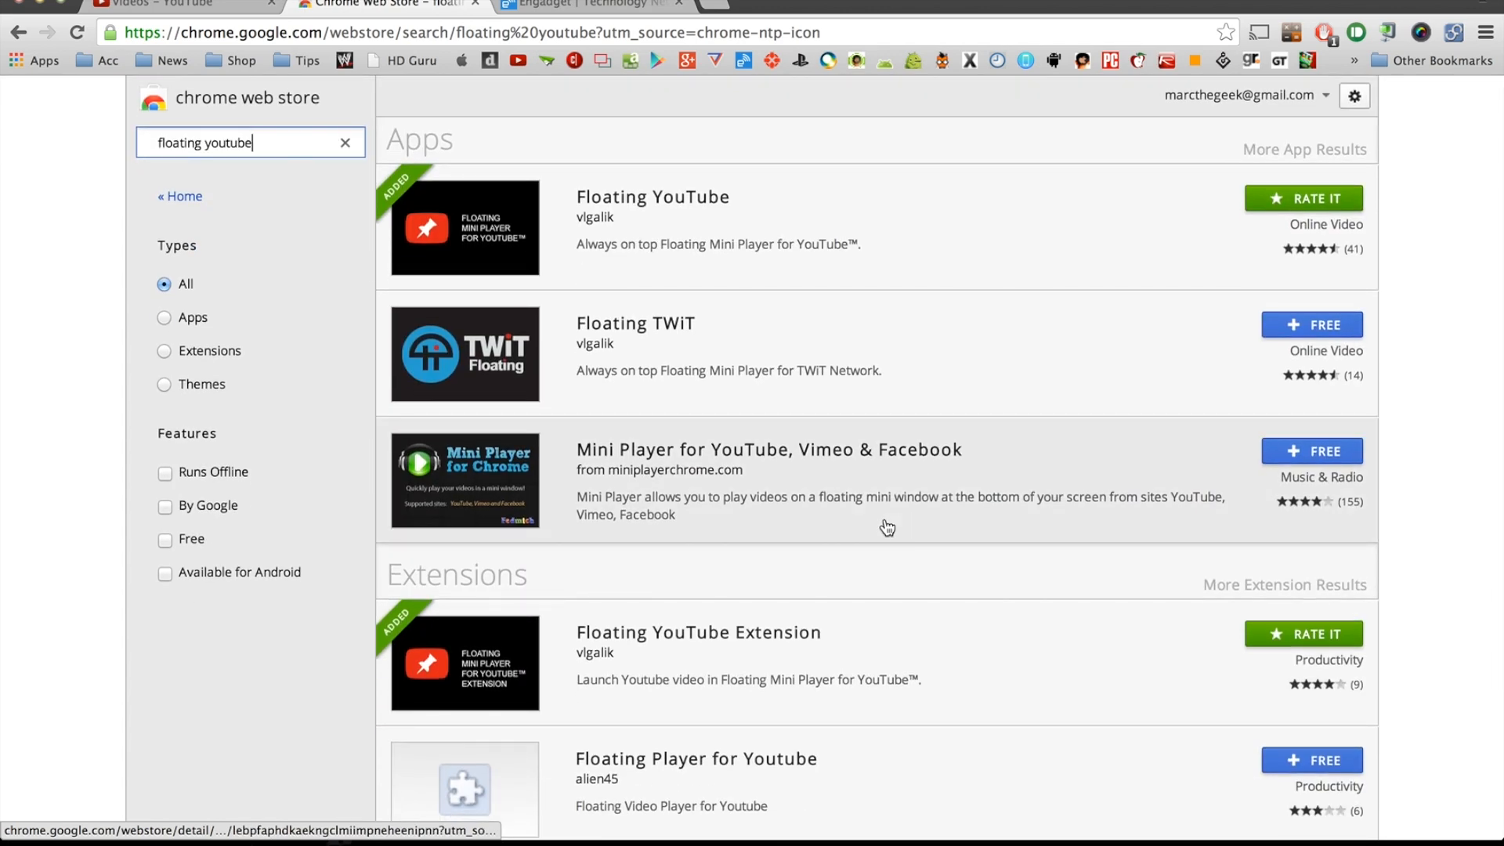
pyautogui.moveTo(419, 140)
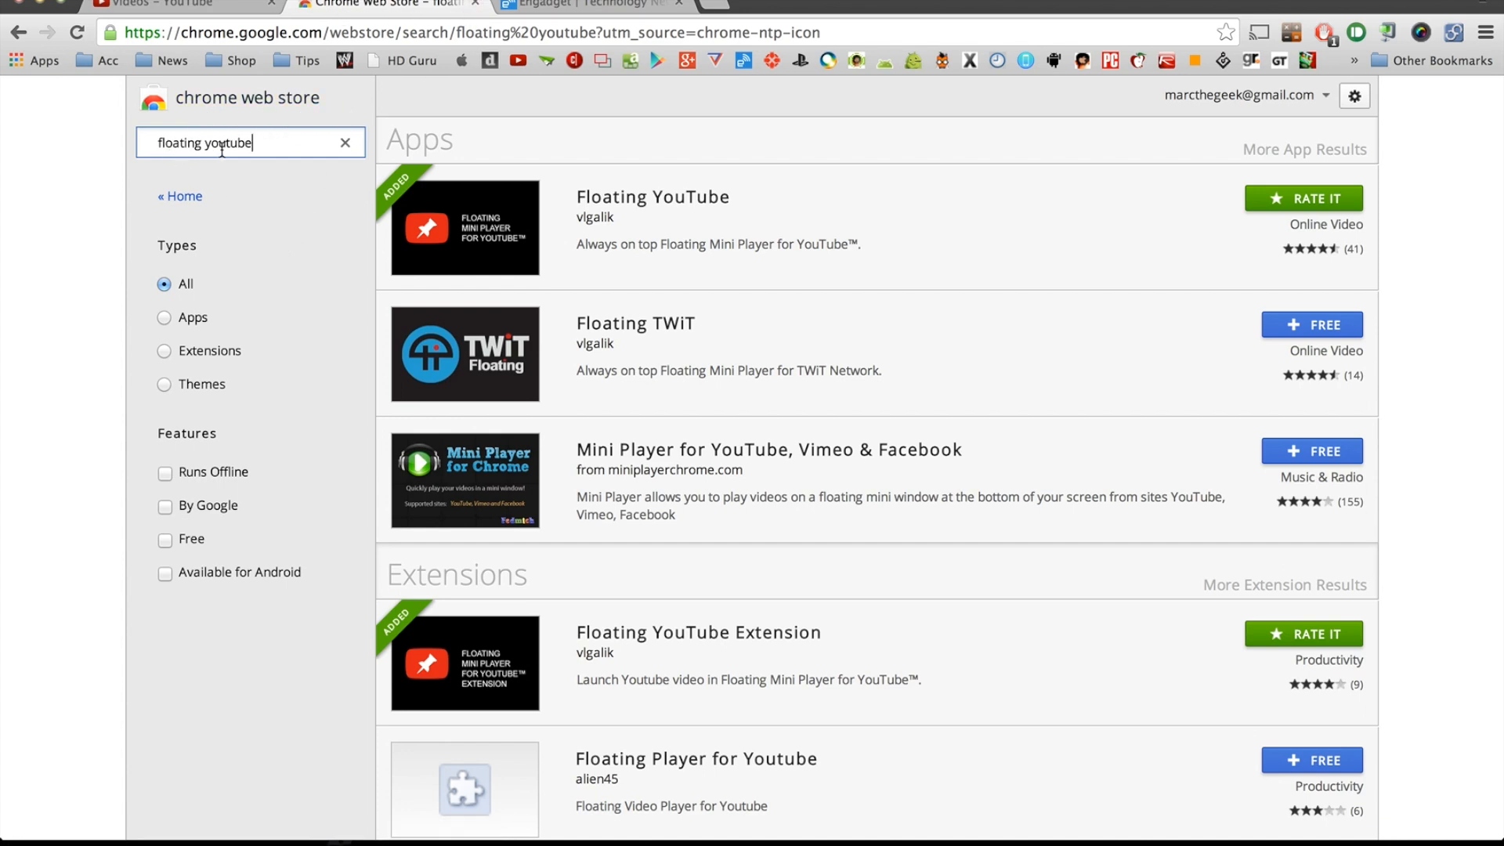
pyautogui.moveTo(305, 142)
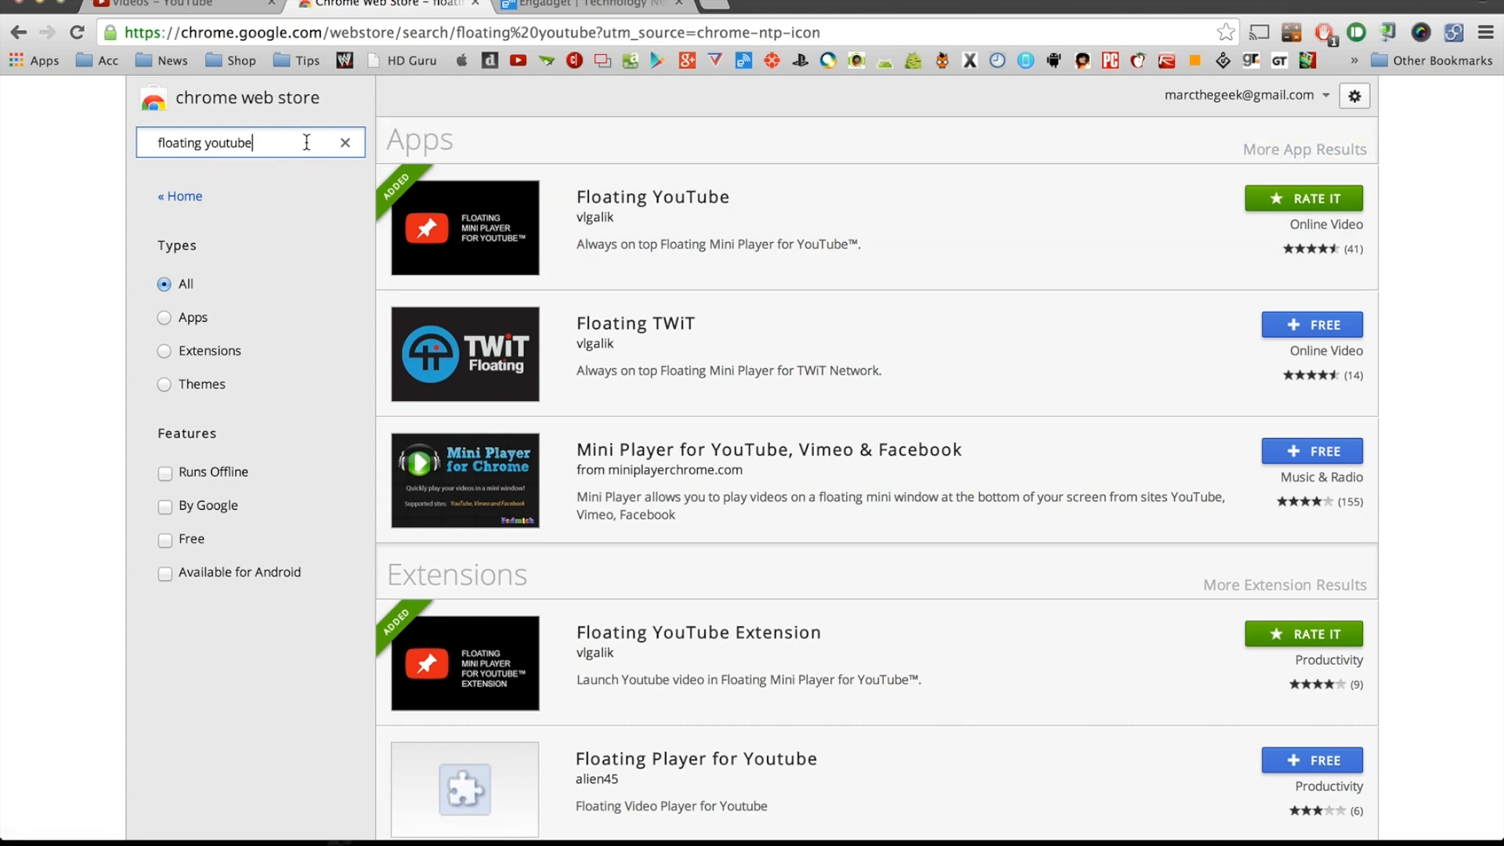
pyautogui.moveTo(909, 198)
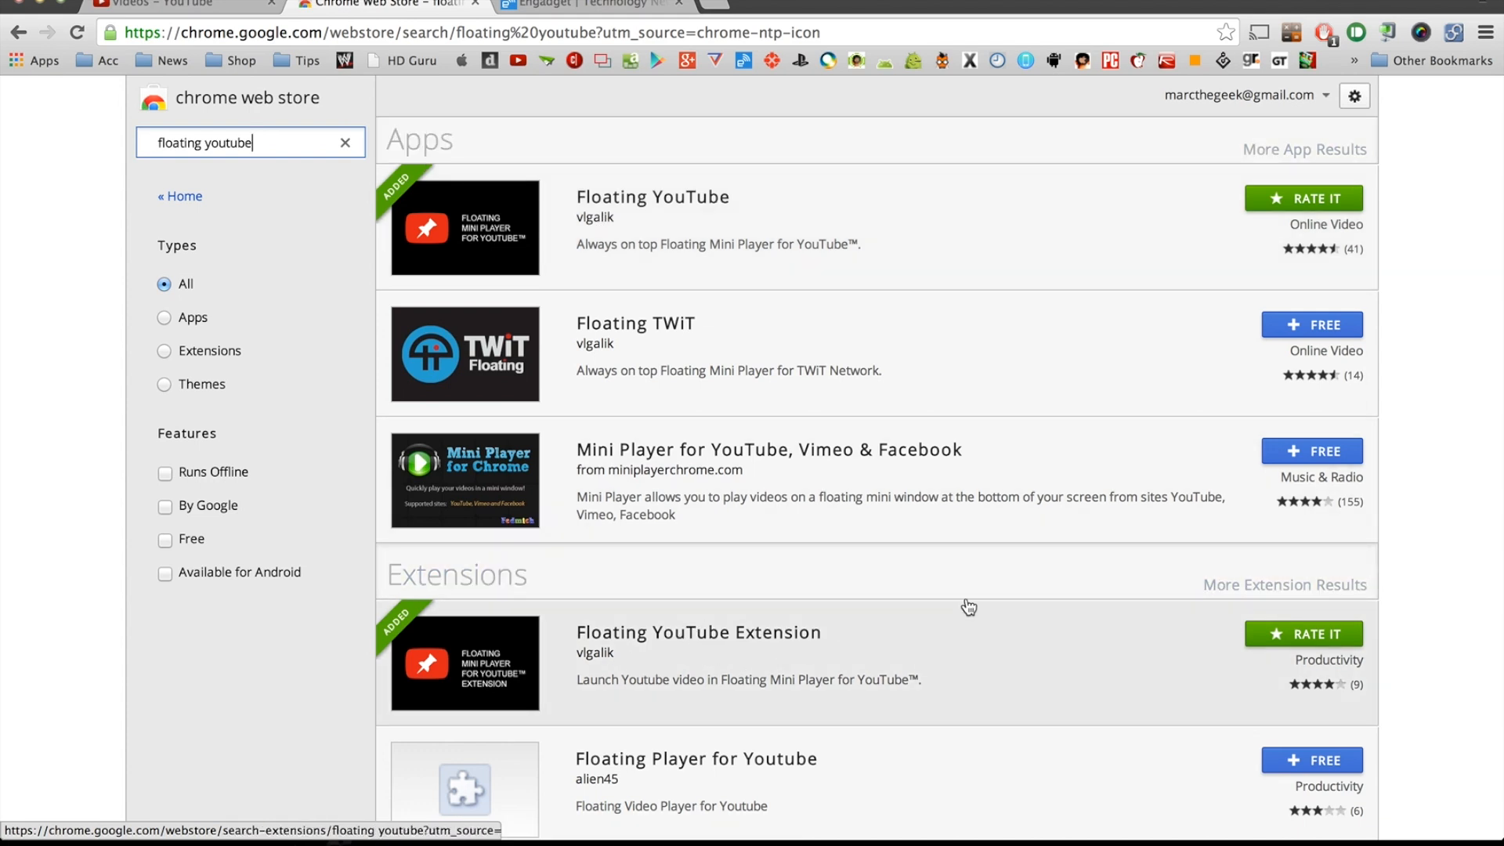
pyautogui.moveTo(1218, 646)
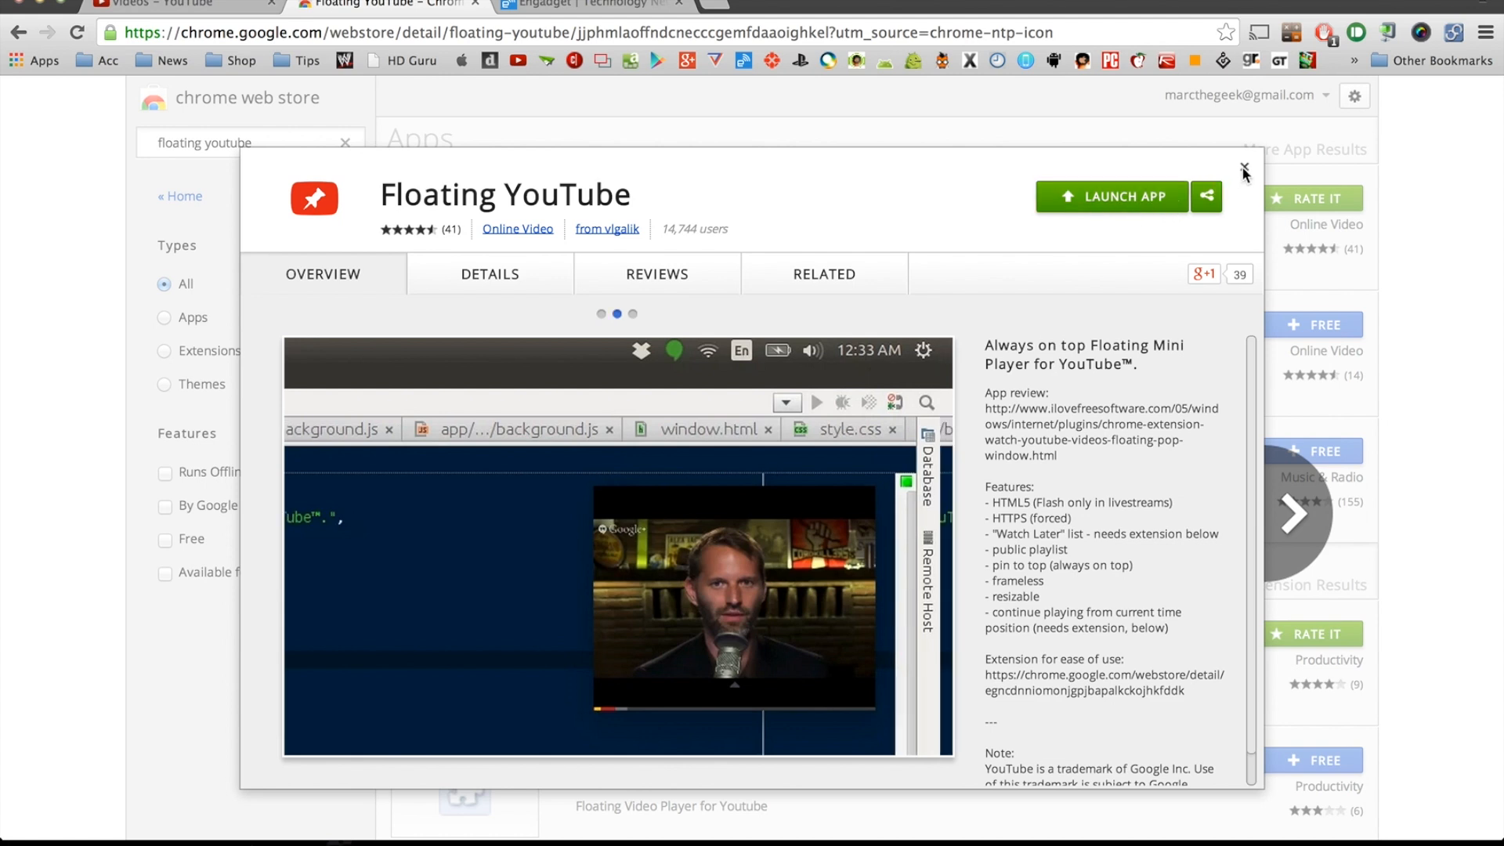
# Close the Floating YouTube app details, then the extension's added detail page, back to search results
pyautogui.click(1244, 168)
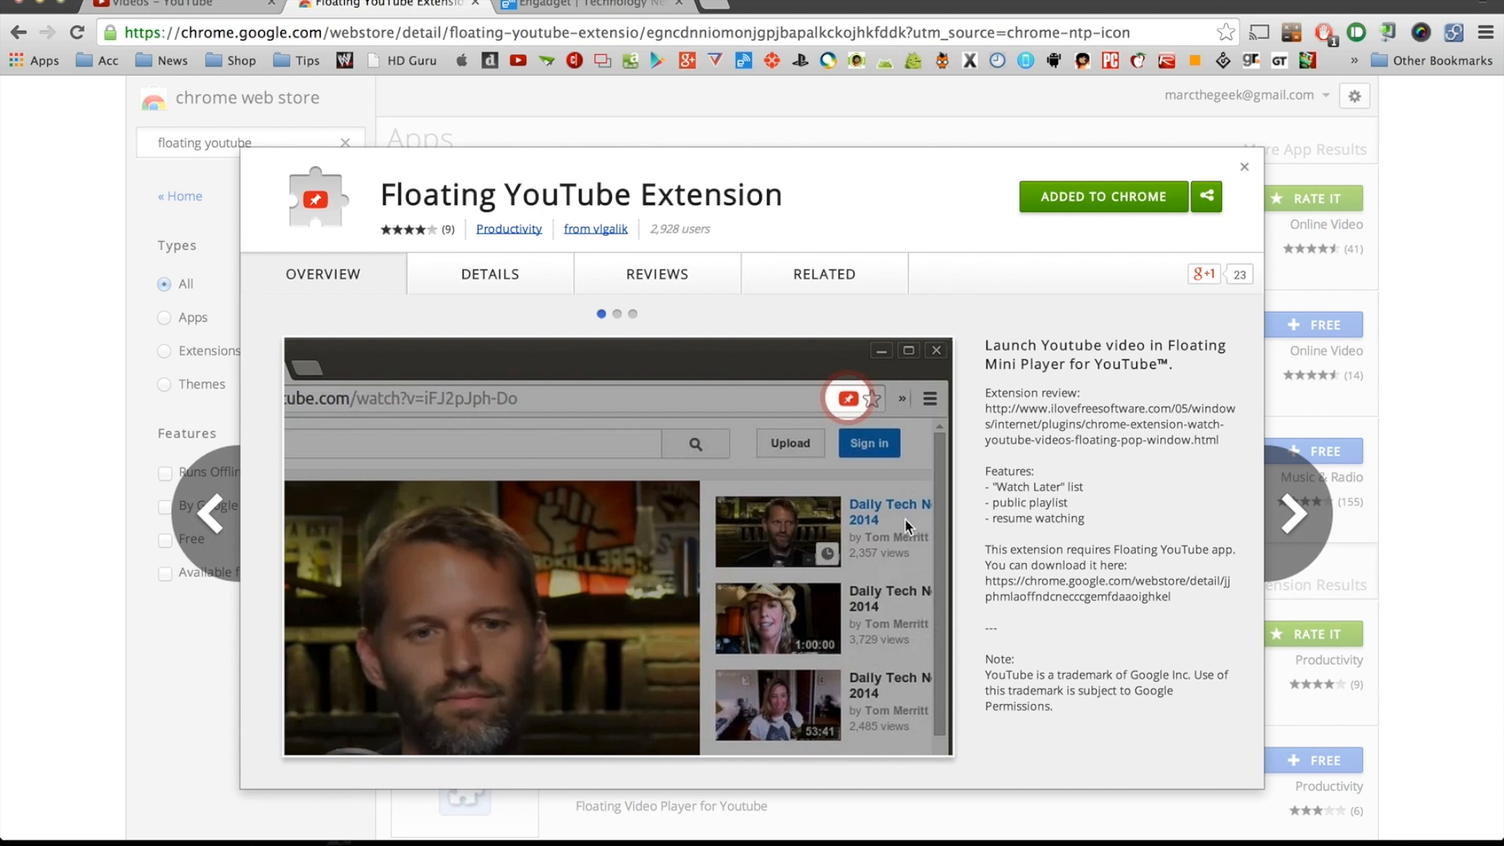
pyautogui.moveTo(854, 398)
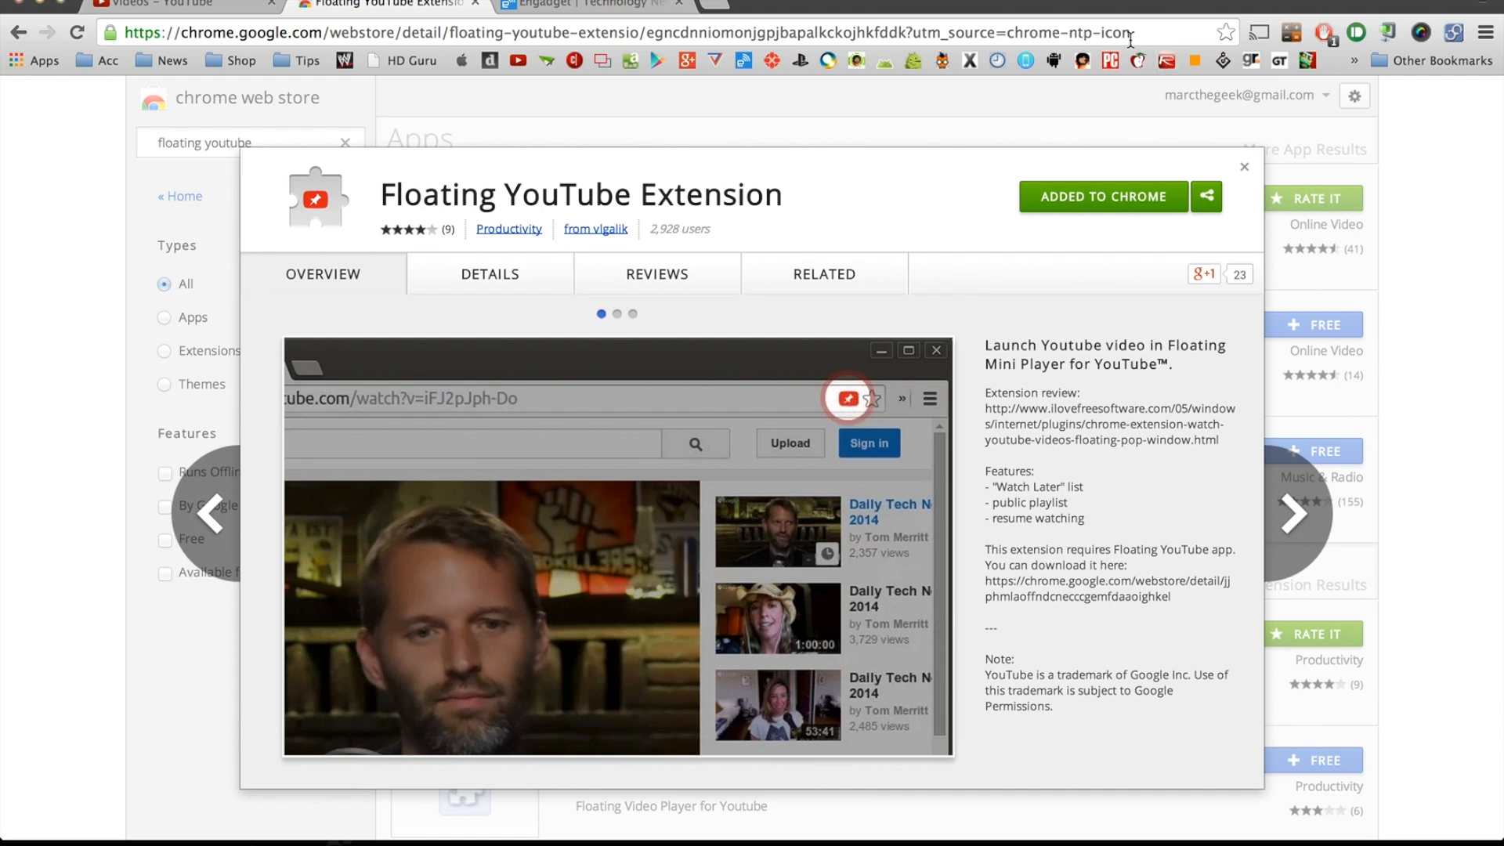
pyautogui.moveTo(578, 26)
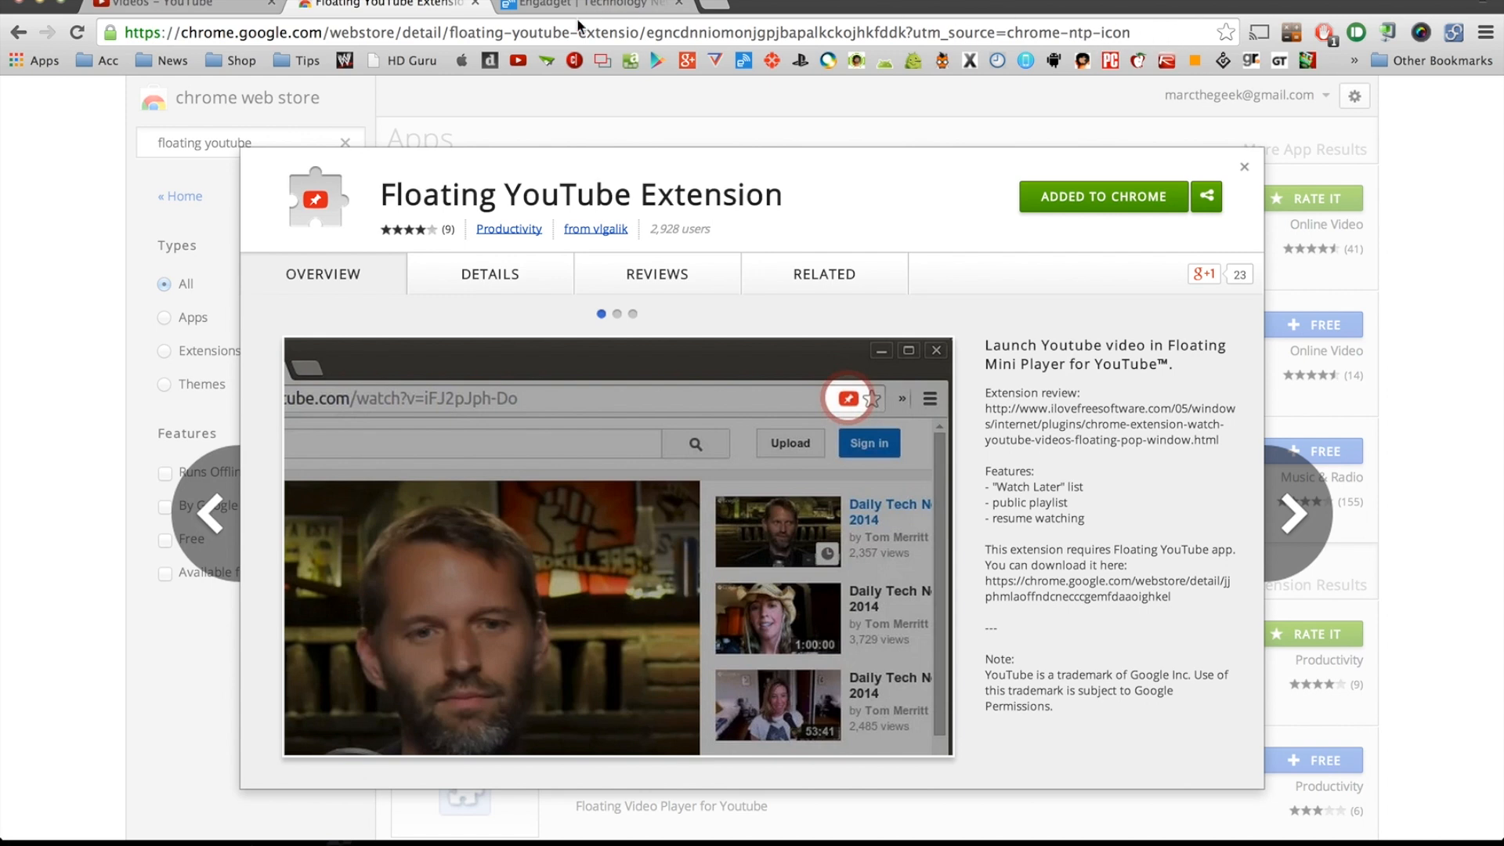
pyautogui.moveTo(876, 405)
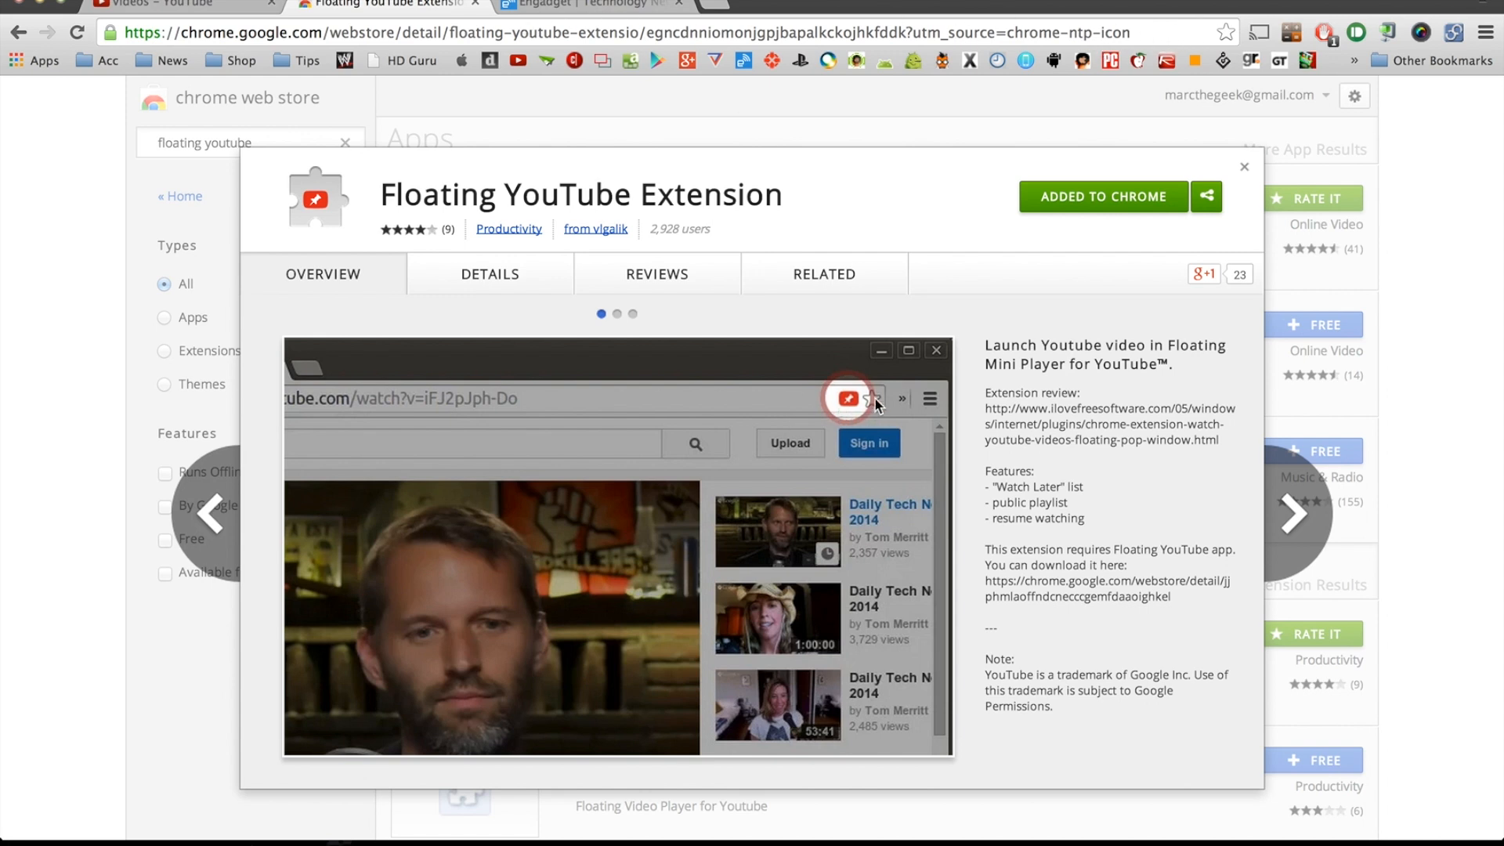
pyautogui.moveTo(873, 414)
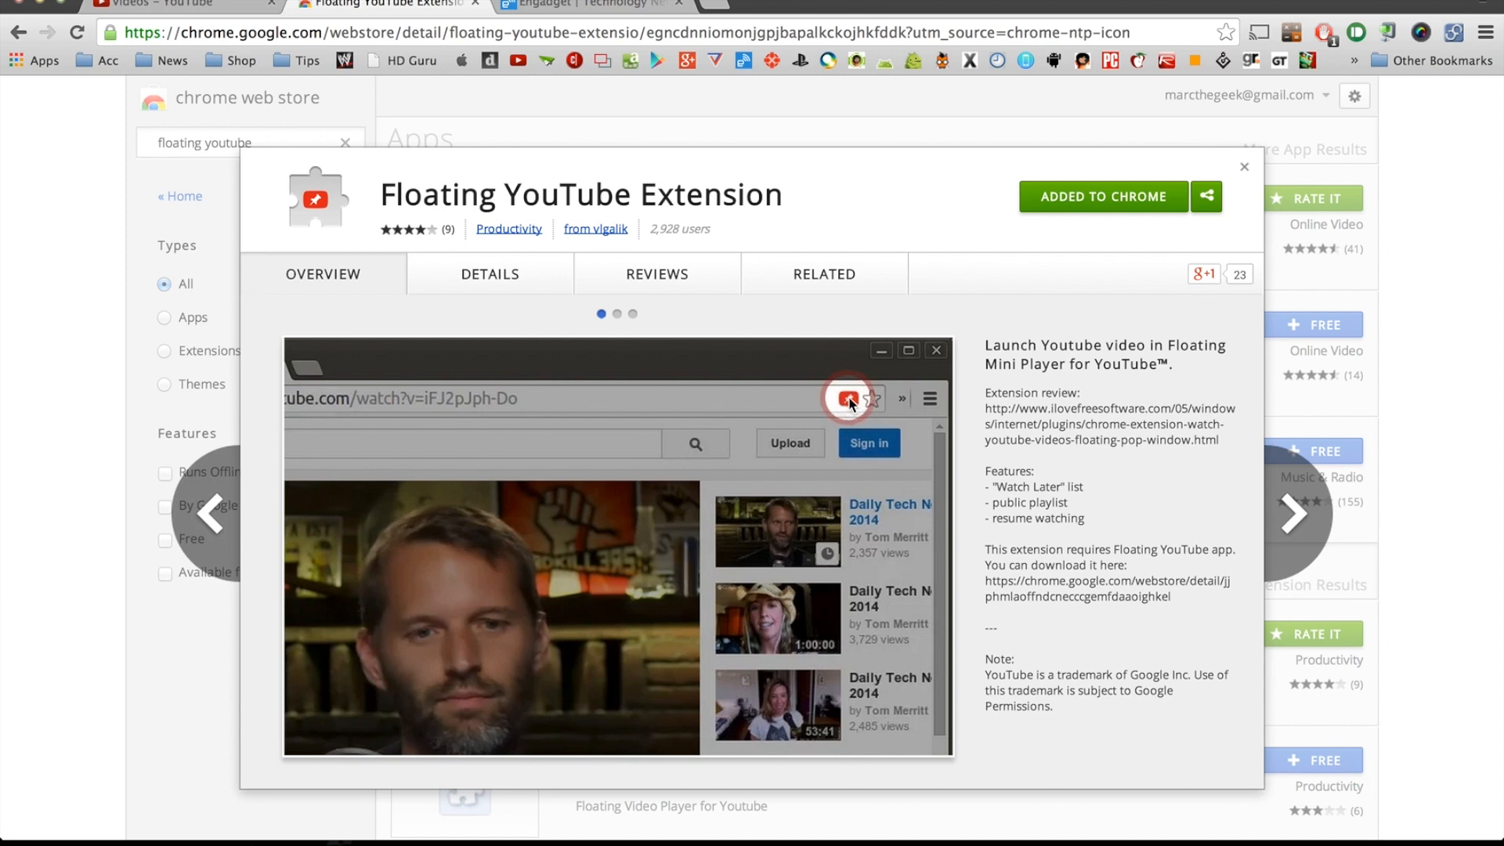
pyautogui.moveTo(722, 393)
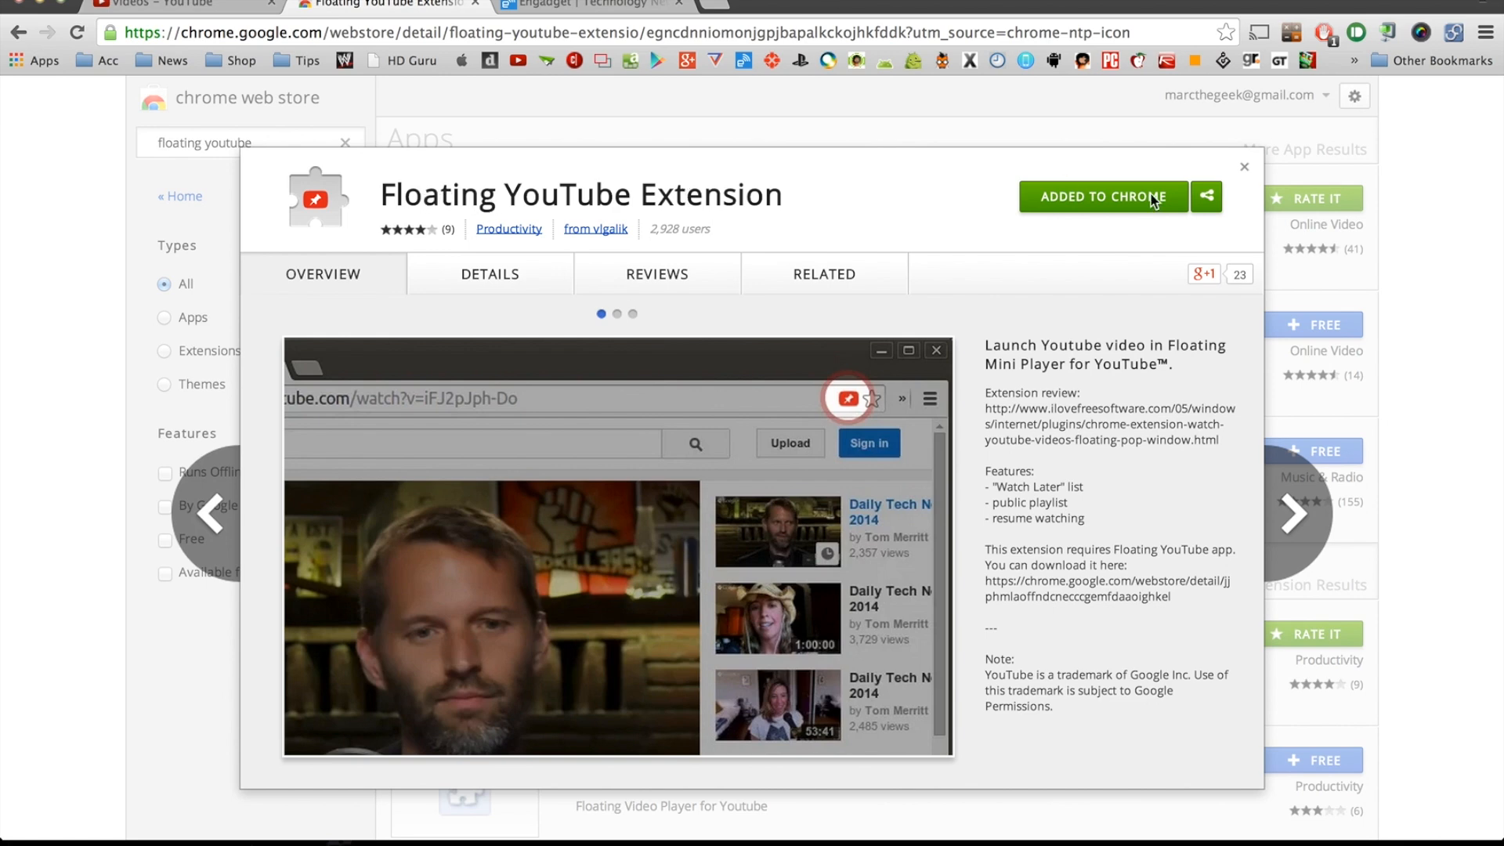
pyautogui.click(1244, 166)
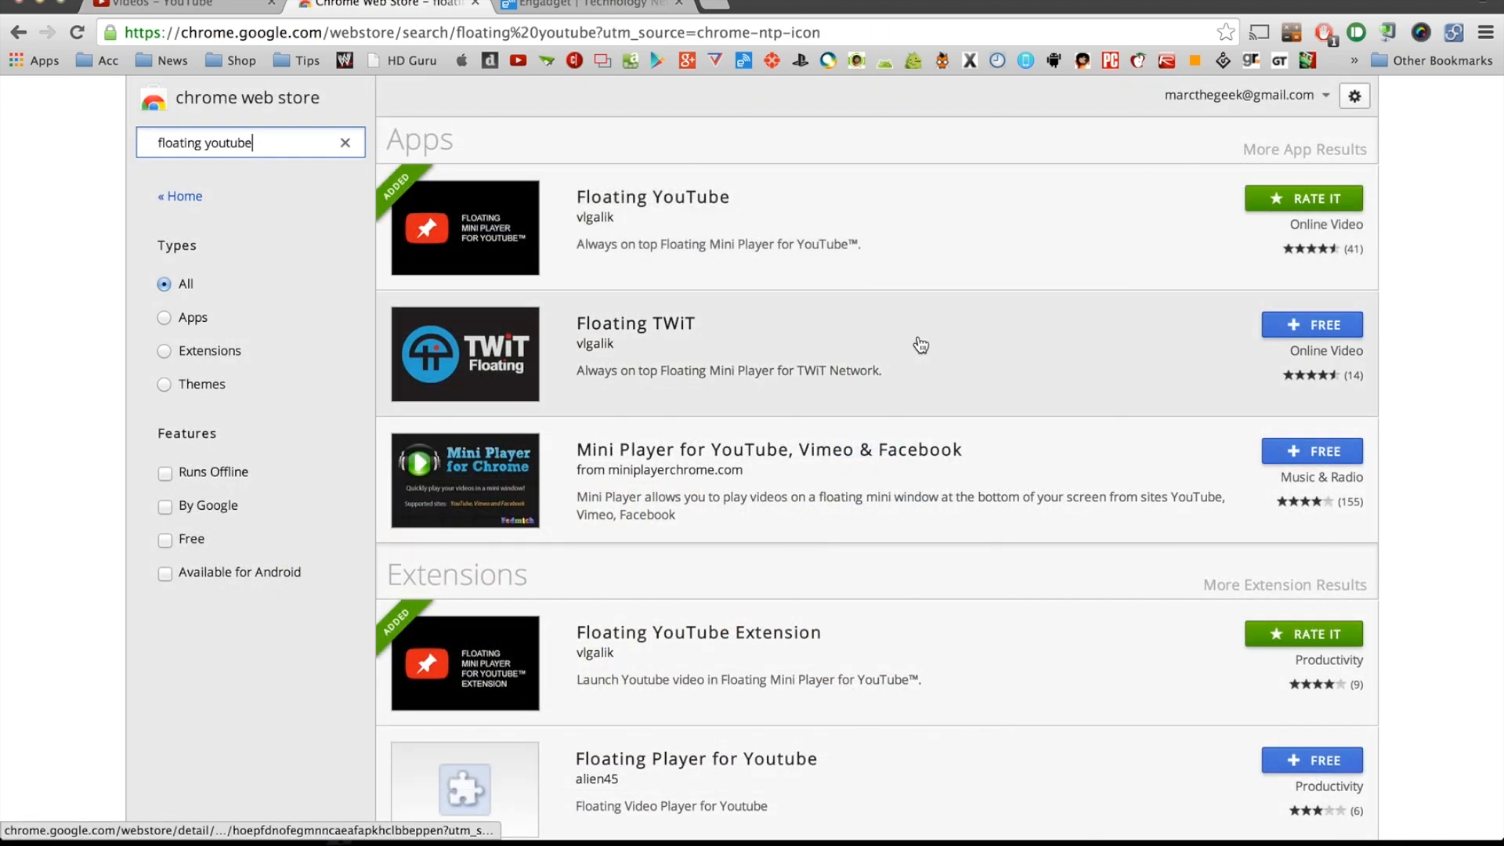
pyautogui.moveTo(585, 4)
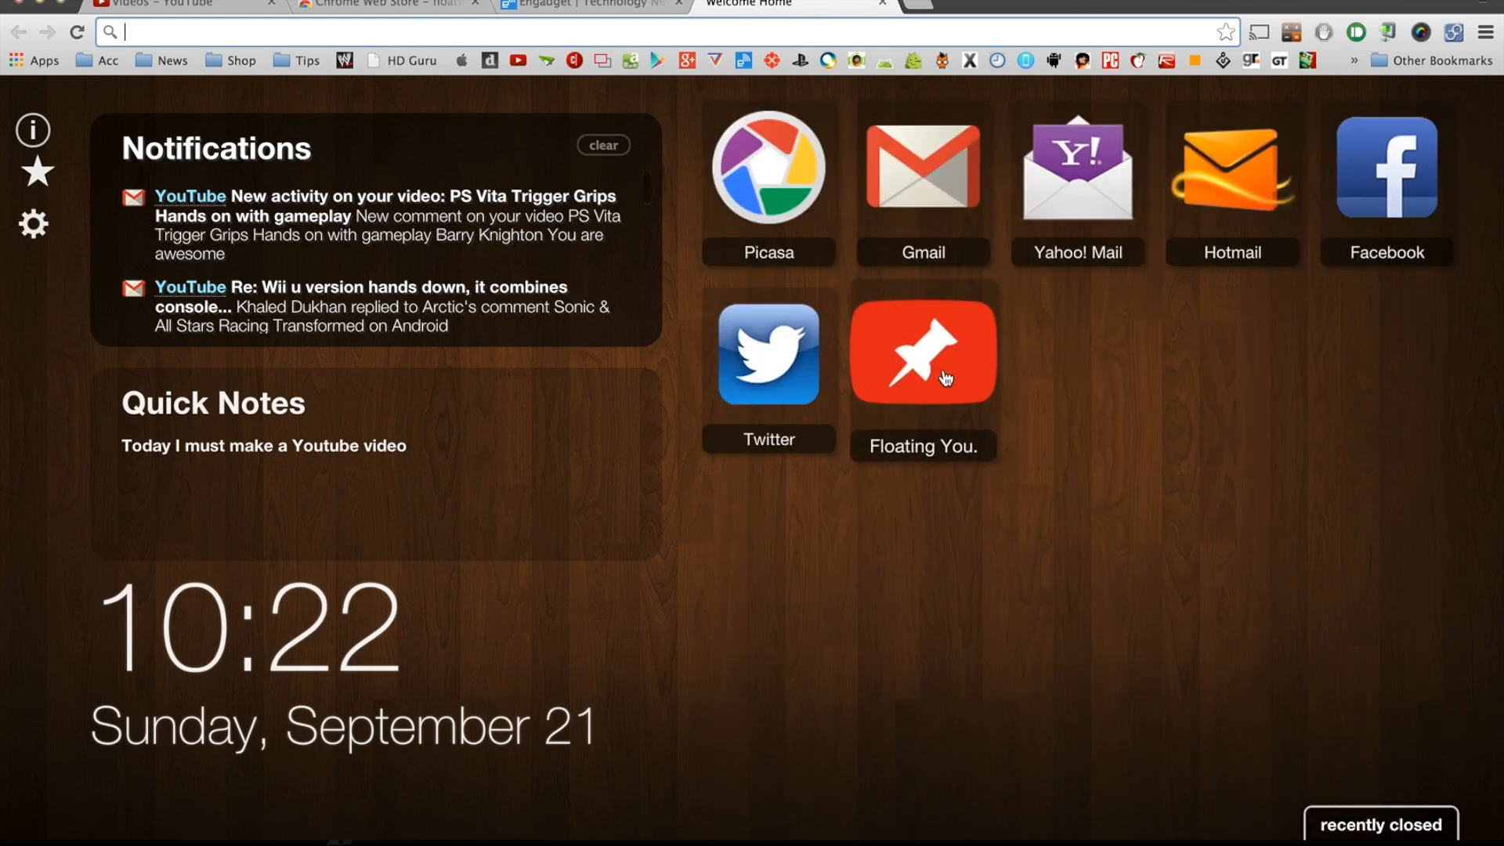
# Launch Floating YouTube, skip the Destiny video to about 3:37, close it, and return to the Web Store
pyautogui.click(921, 351)
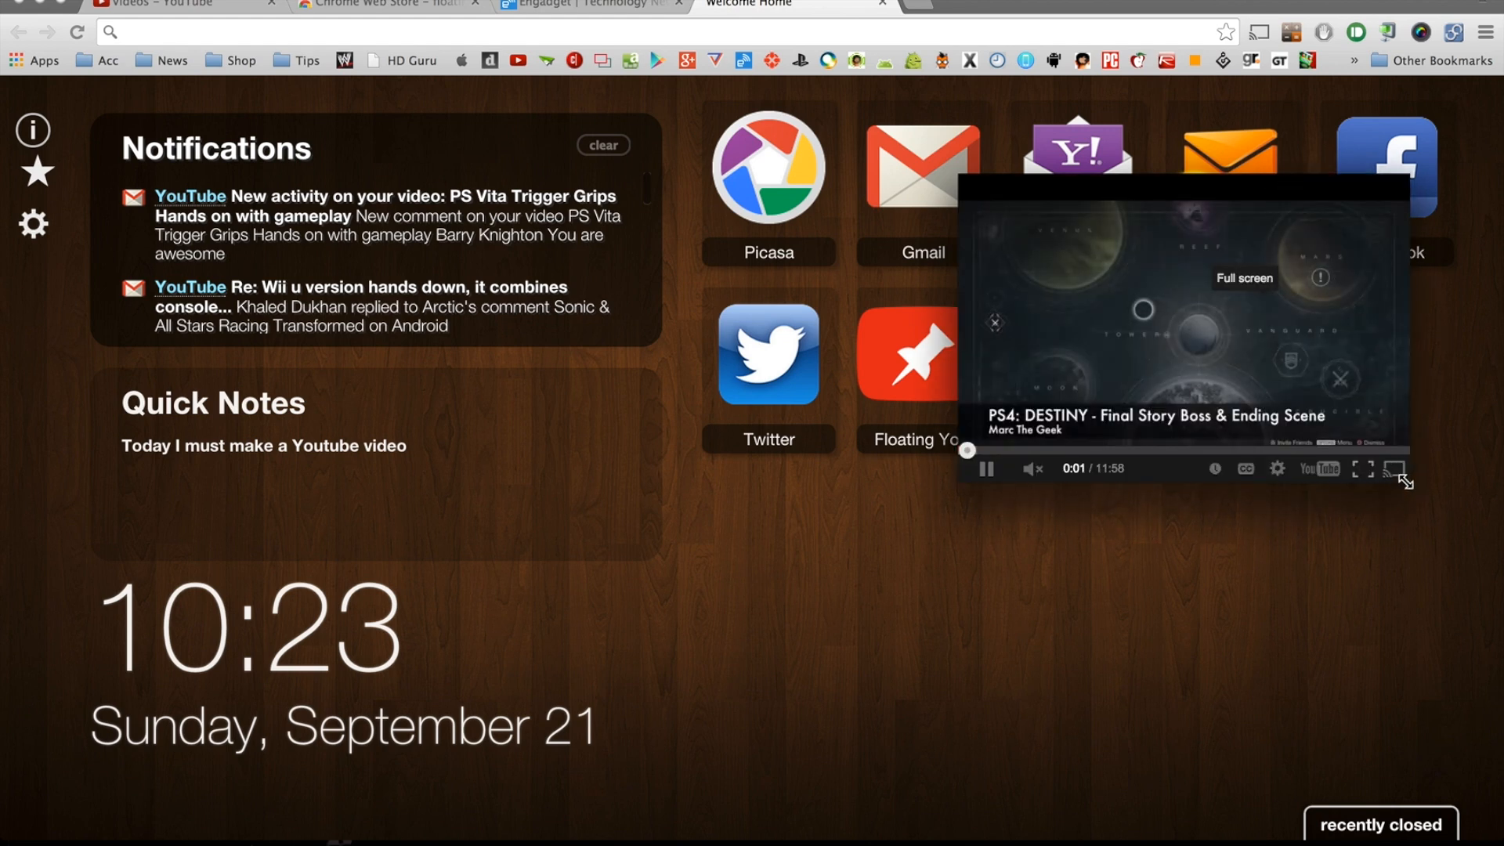
pyautogui.moveTo(1405, 483)
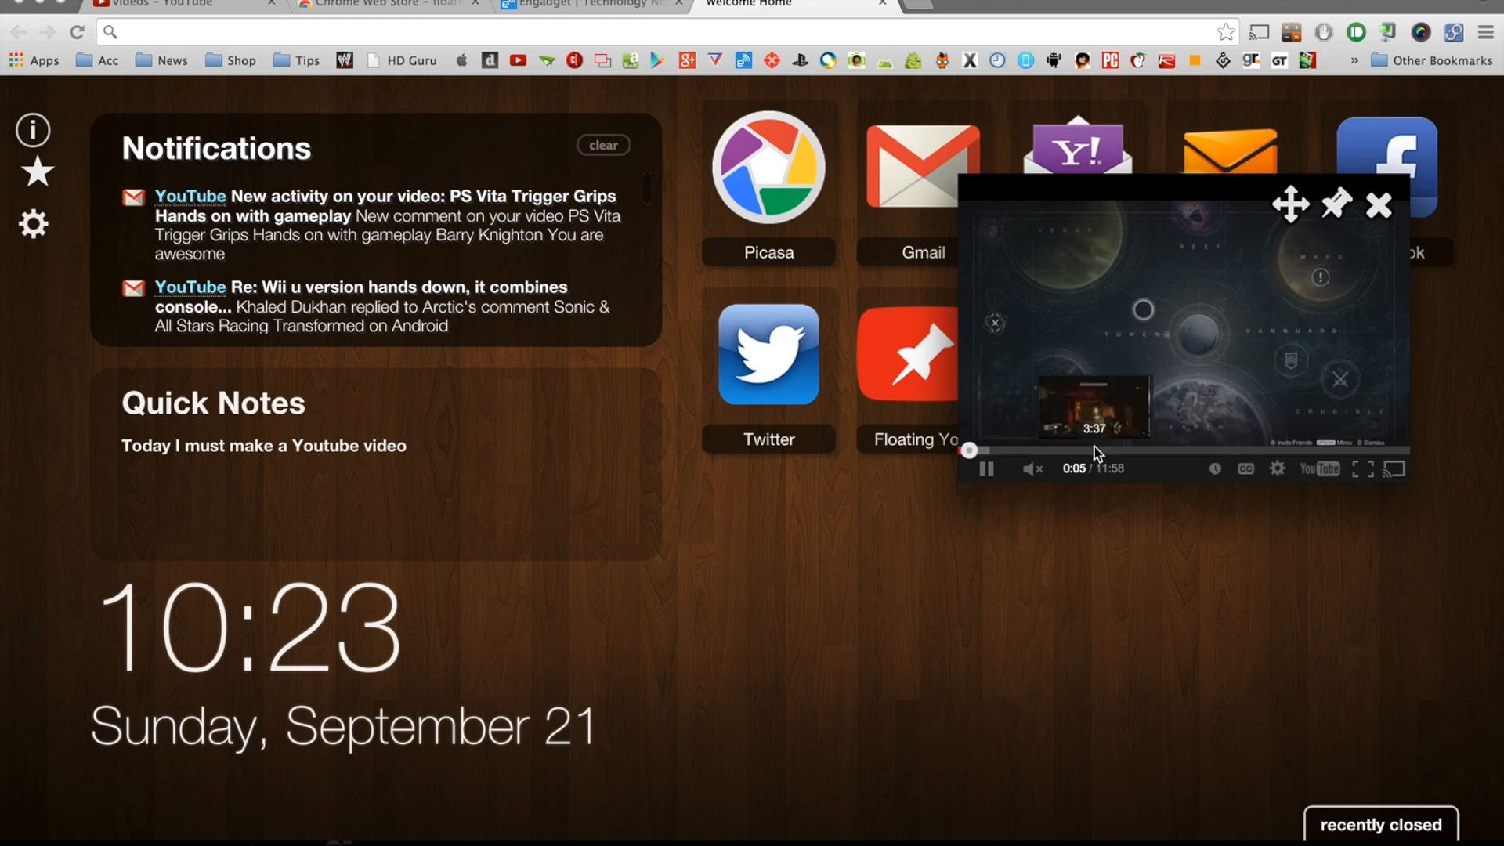
pyautogui.click(1097, 452)
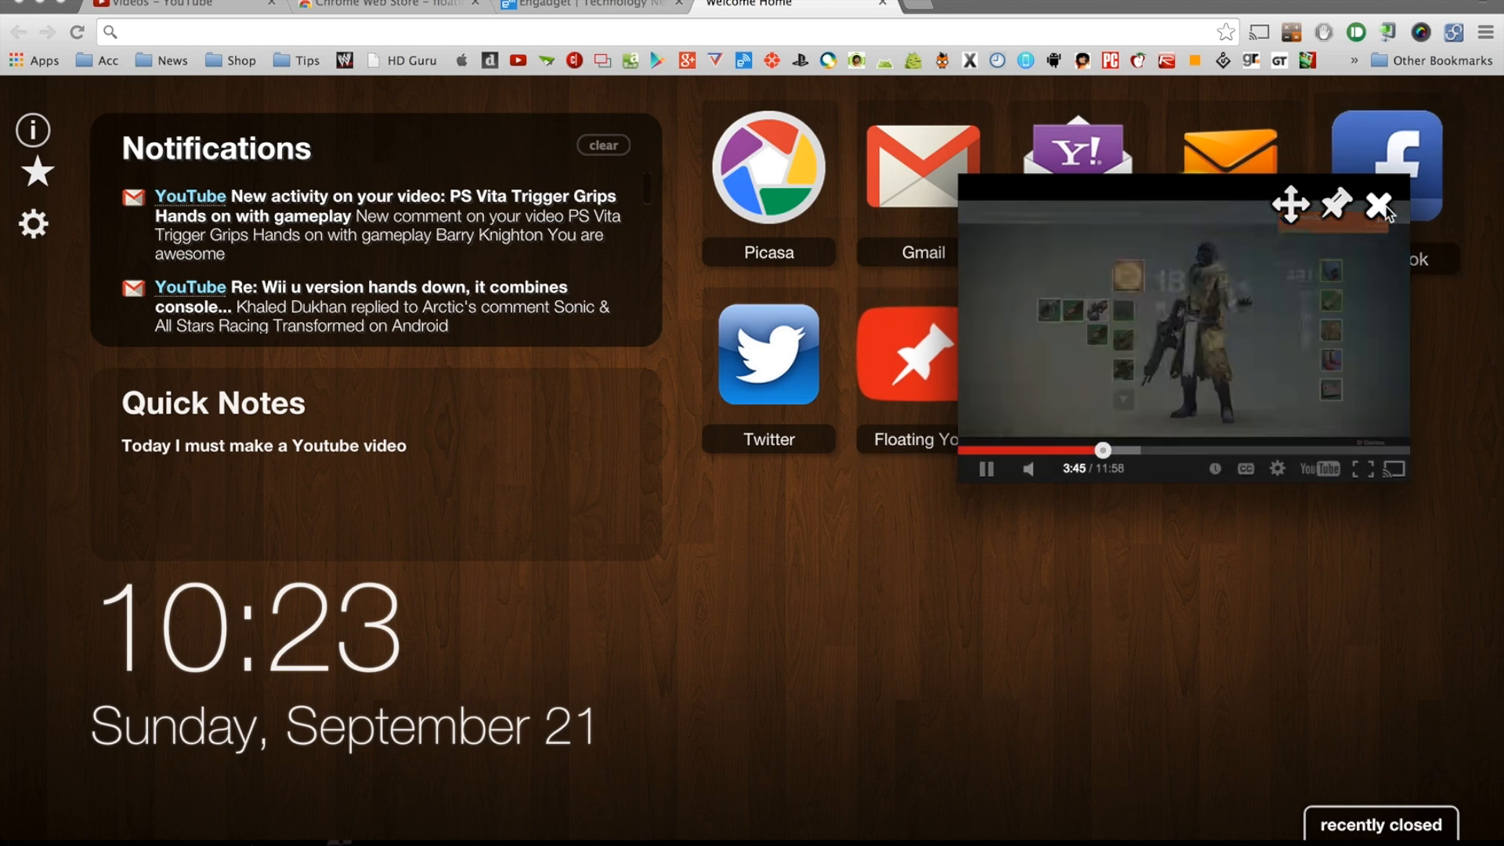
pyautogui.click(1379, 204)
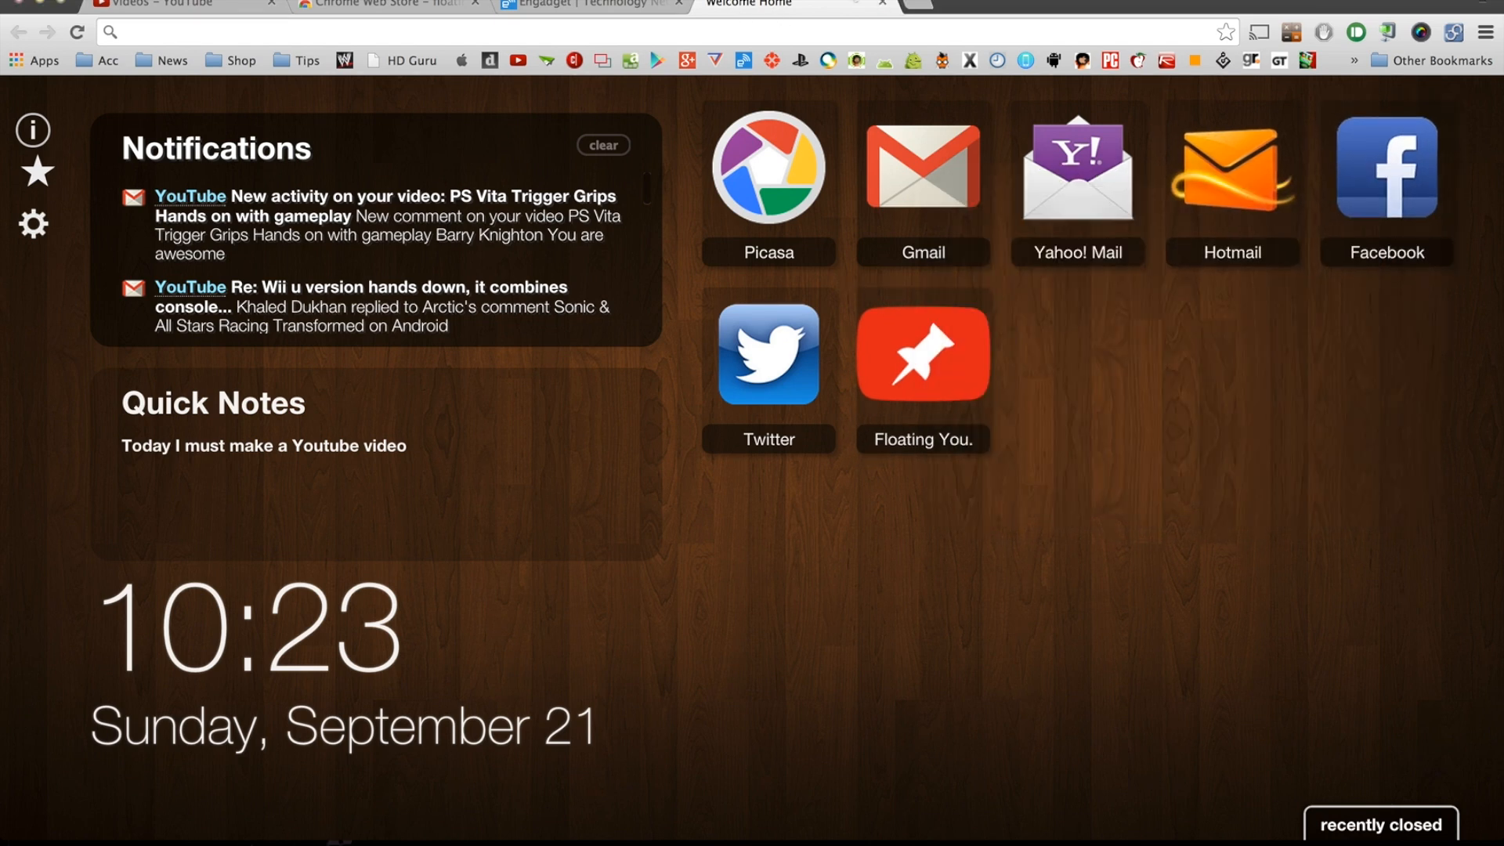
pyautogui.click(384, 5)
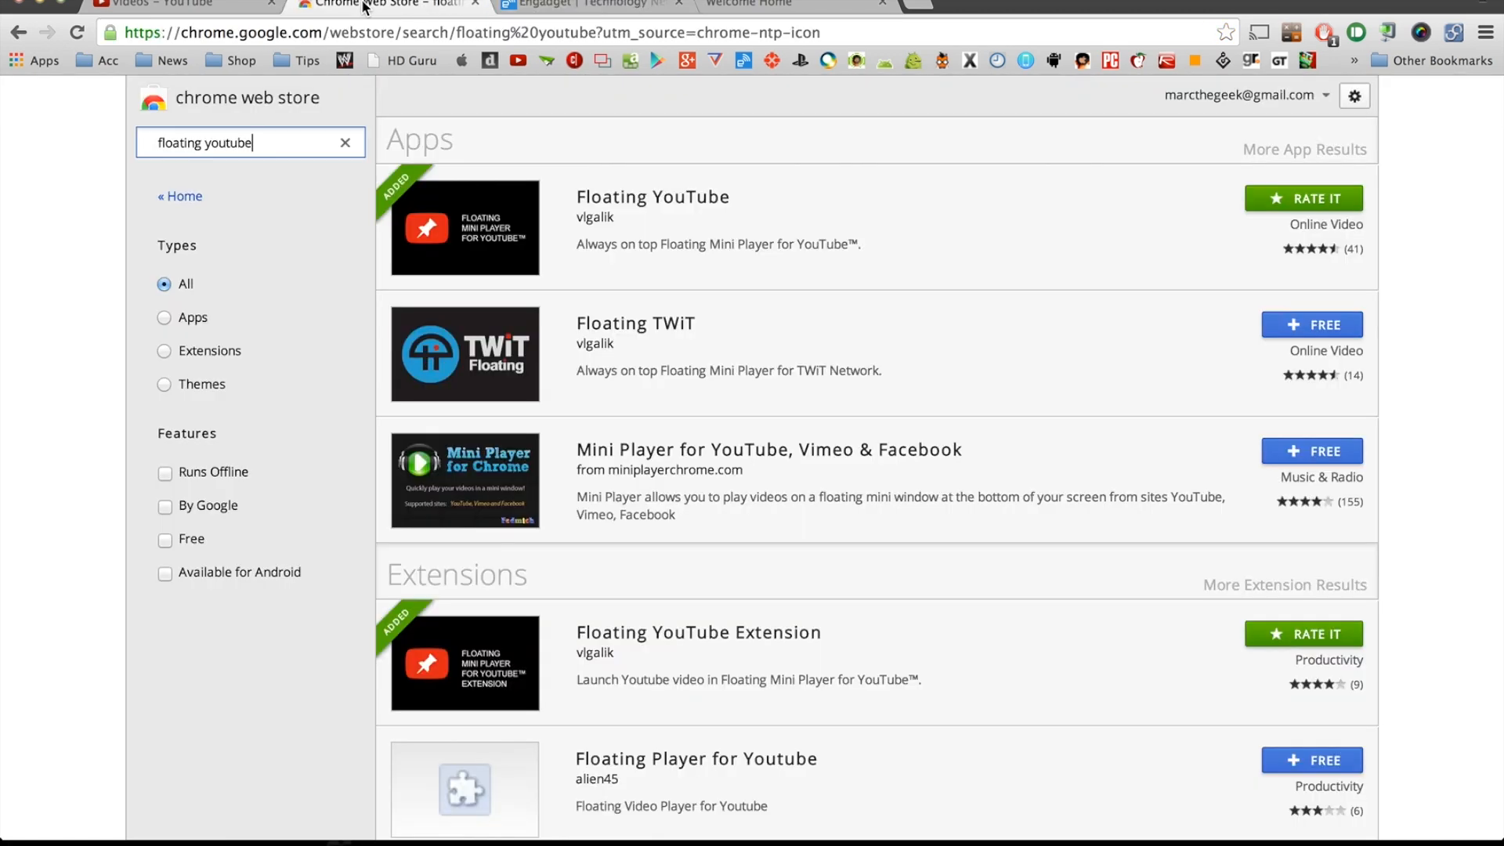
# Visit the Engadget tab, then open the Forza Horizon 2 hands-on video from the YouTube video list
pyautogui.click(172, 5)
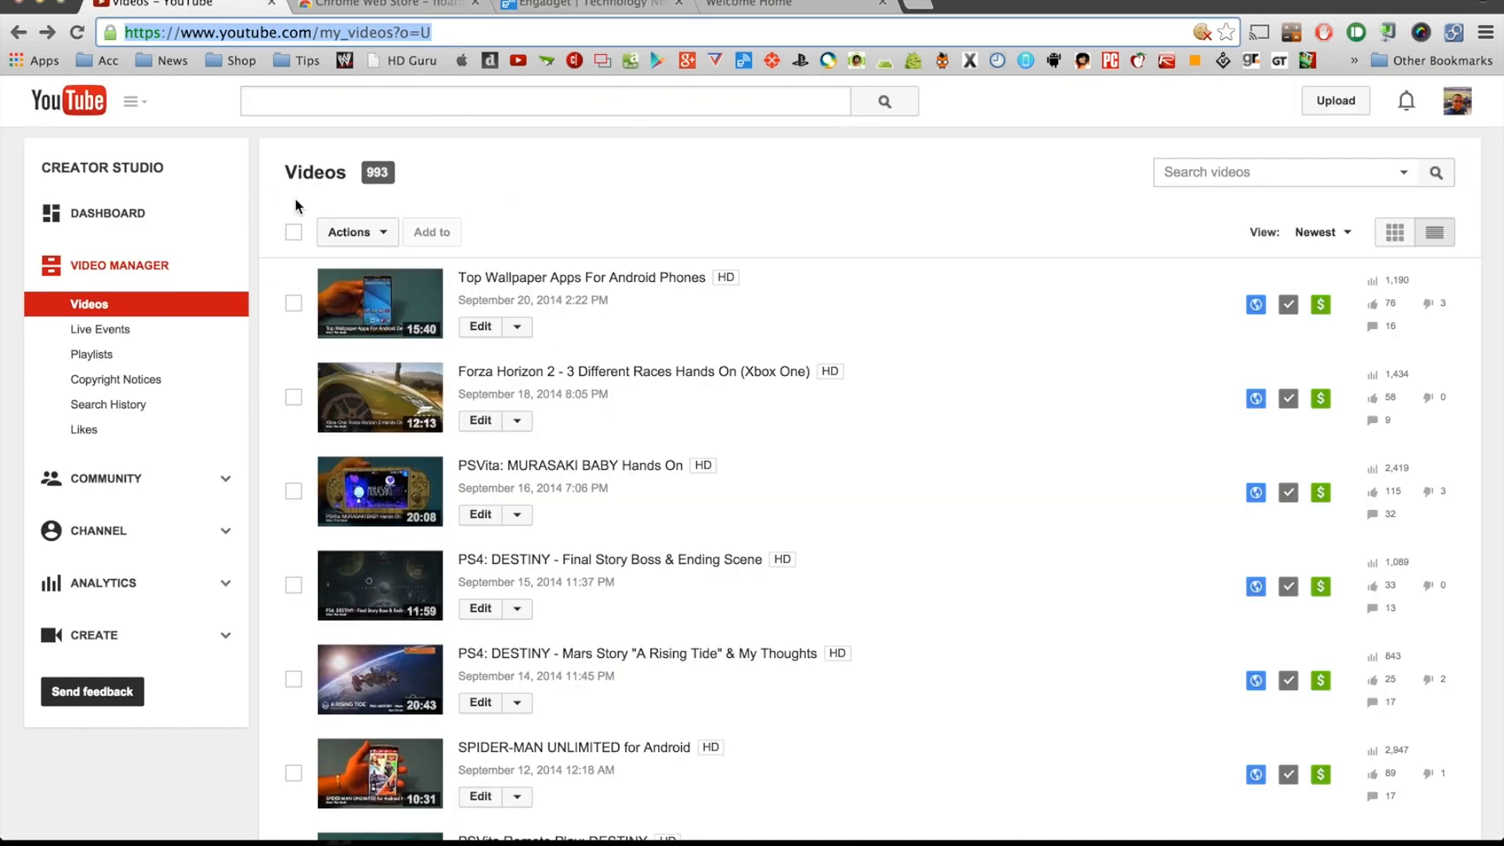
pyautogui.click(585, 6)
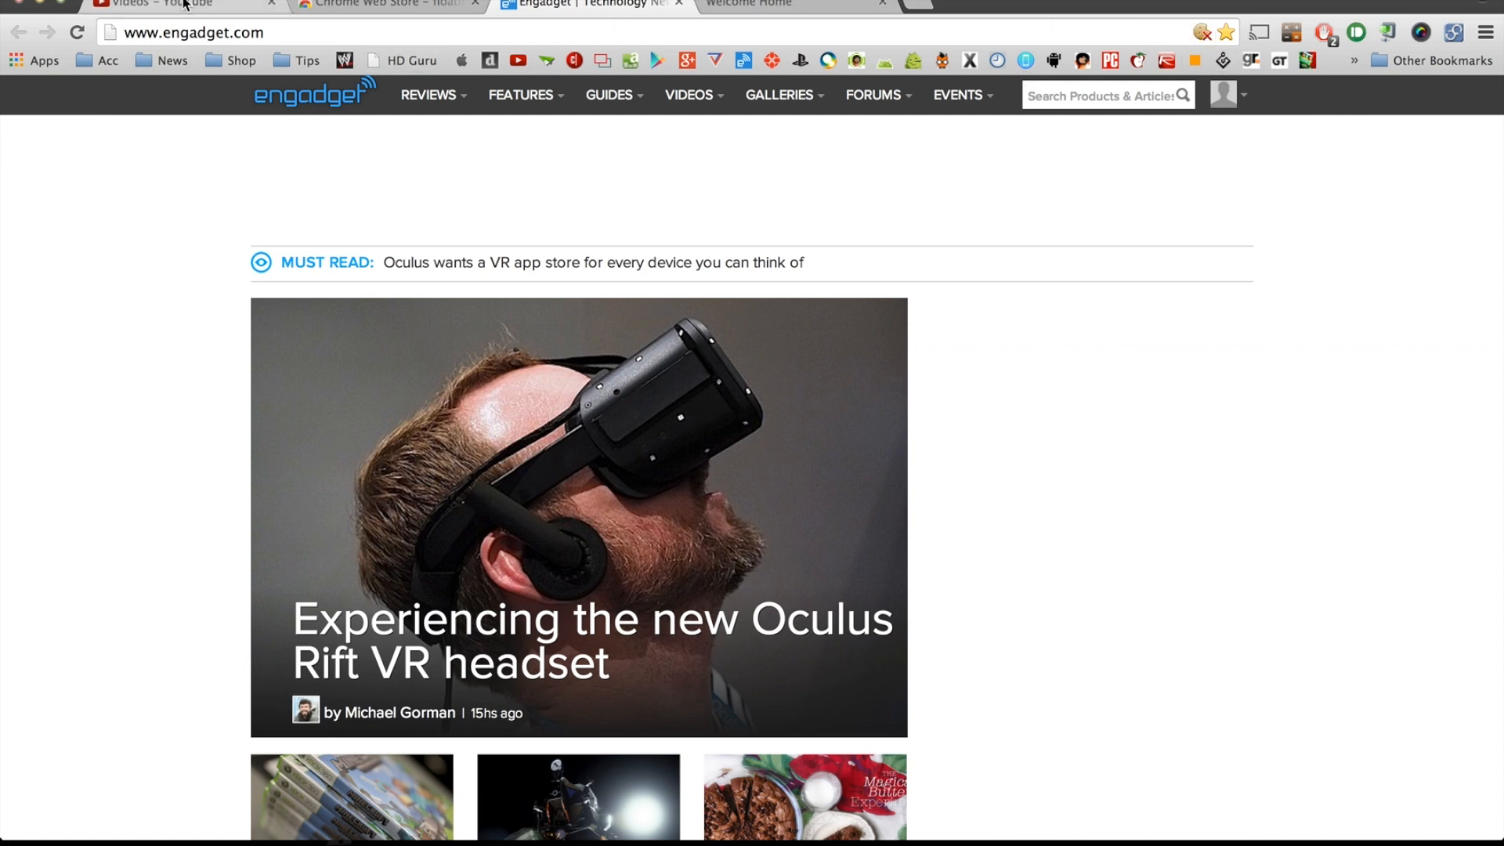
pyautogui.click(183, 4)
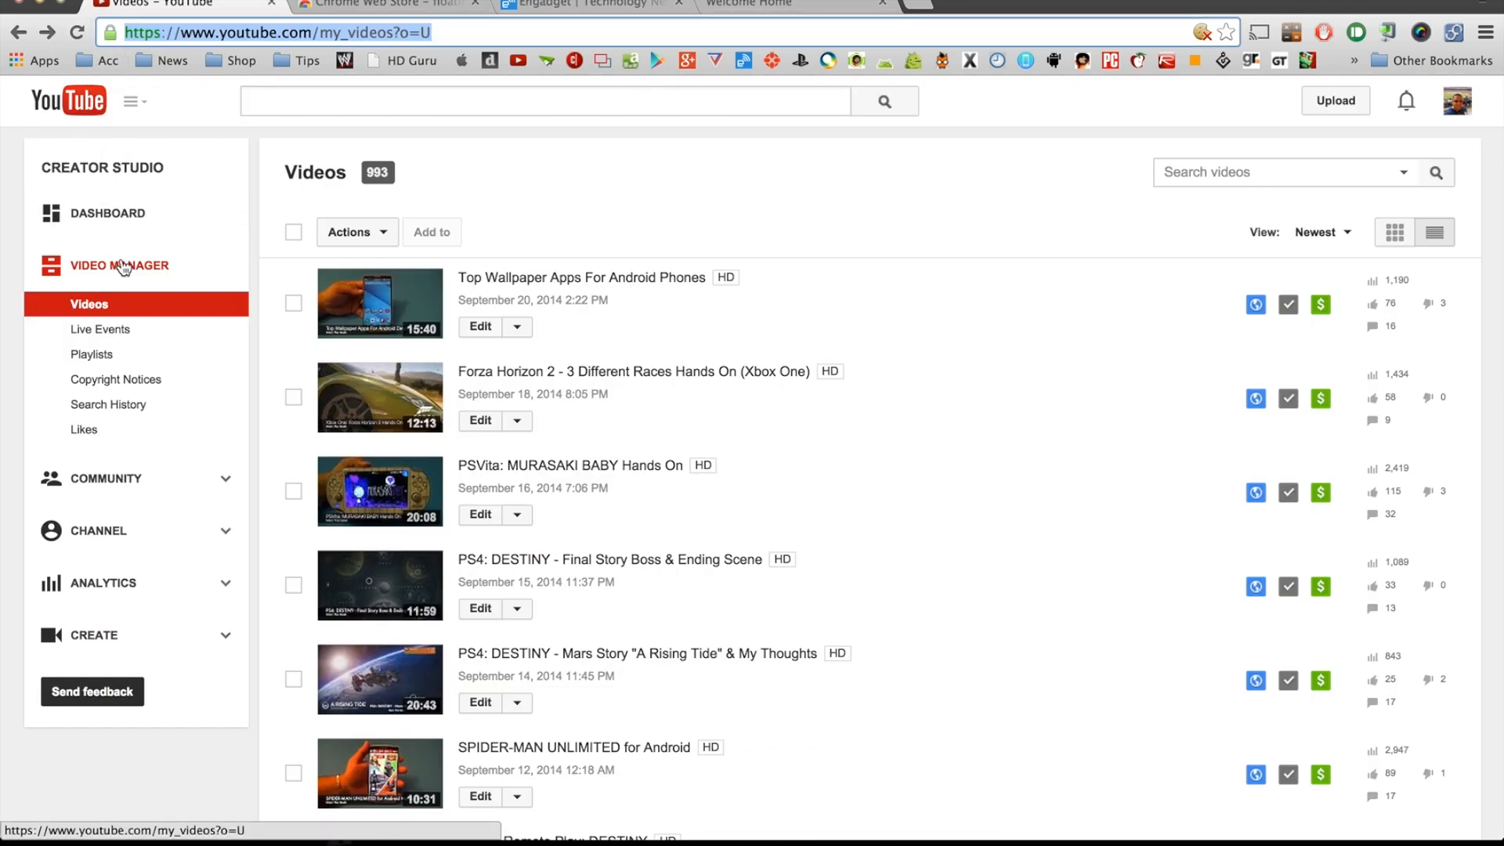
pyautogui.moveTo(99, 329)
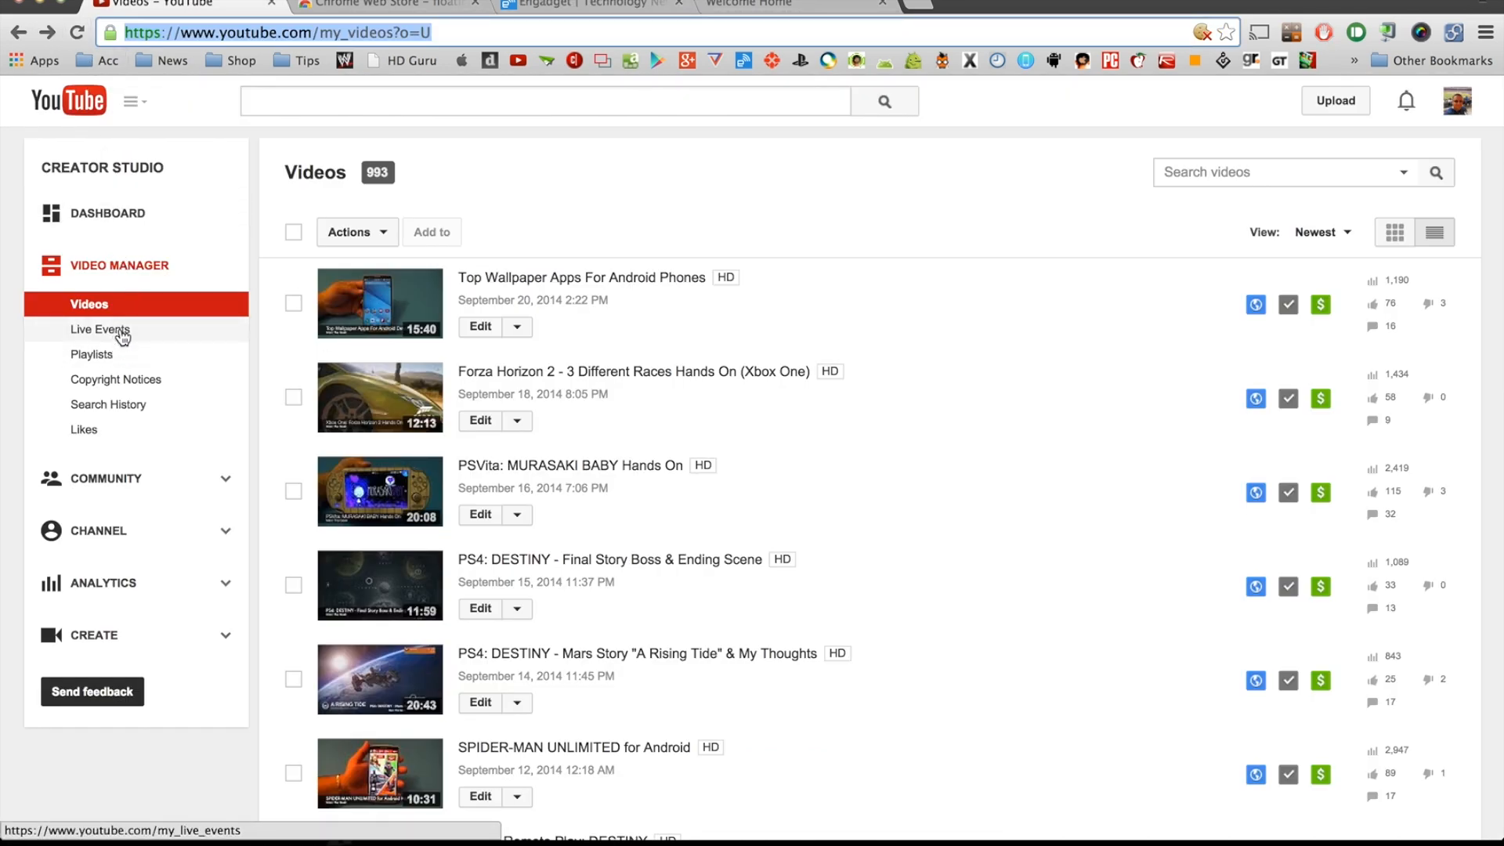
pyautogui.click(98, 329)
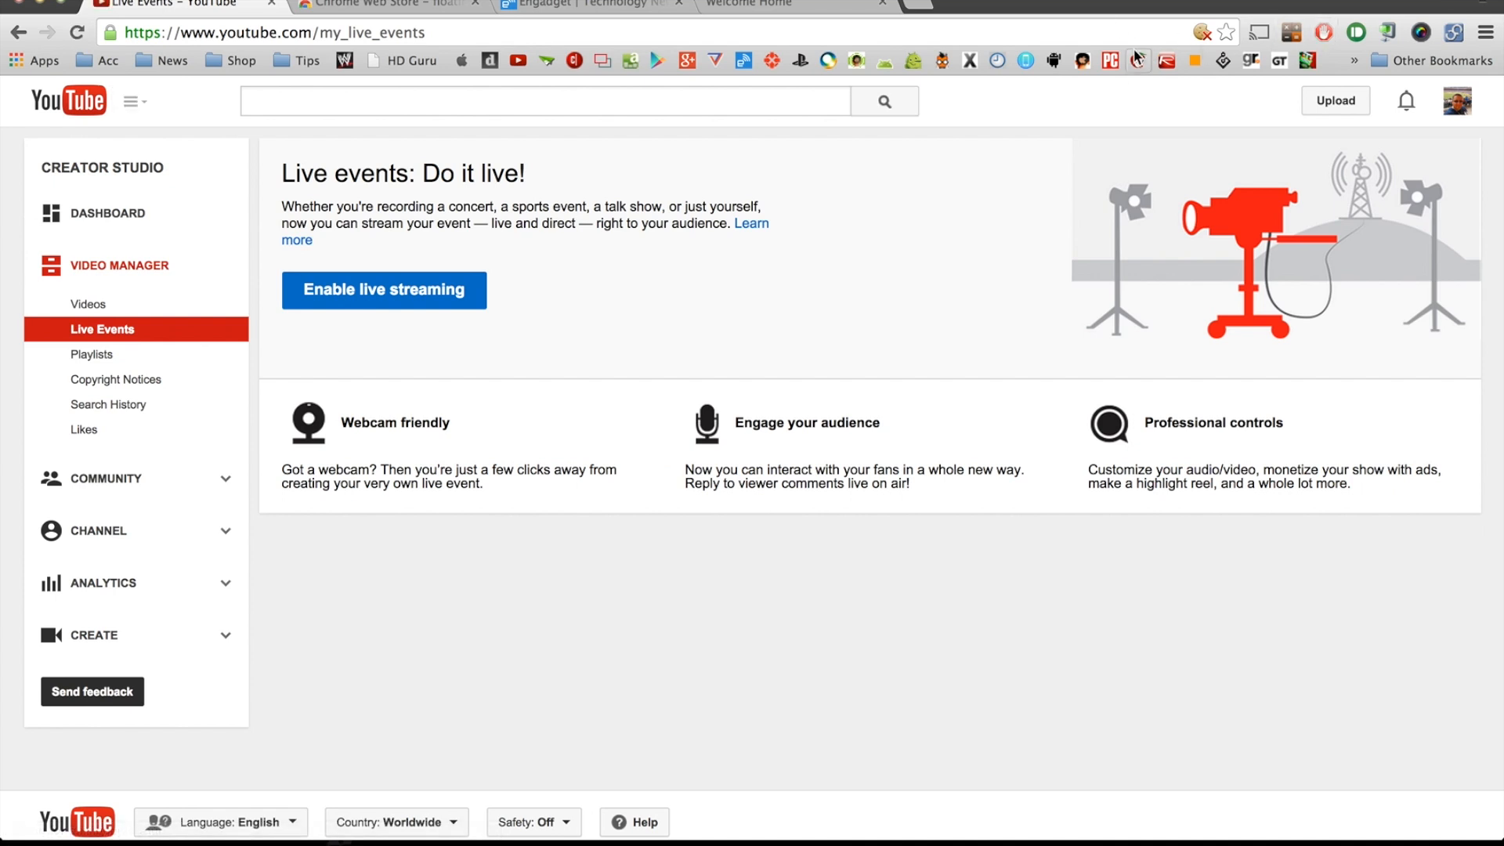
pyautogui.click(87, 304)
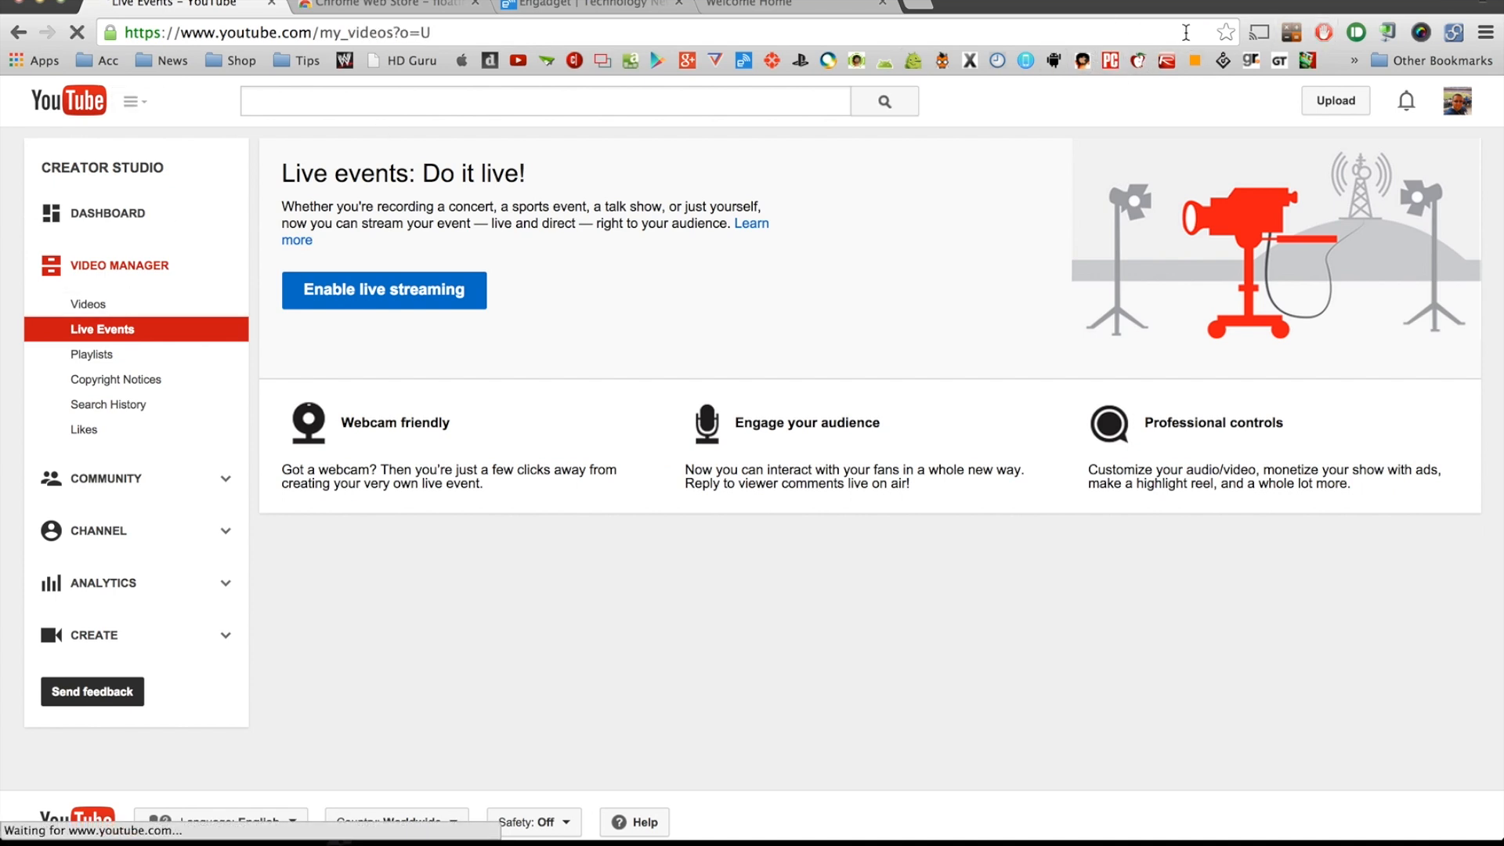
pyautogui.click(87, 304)
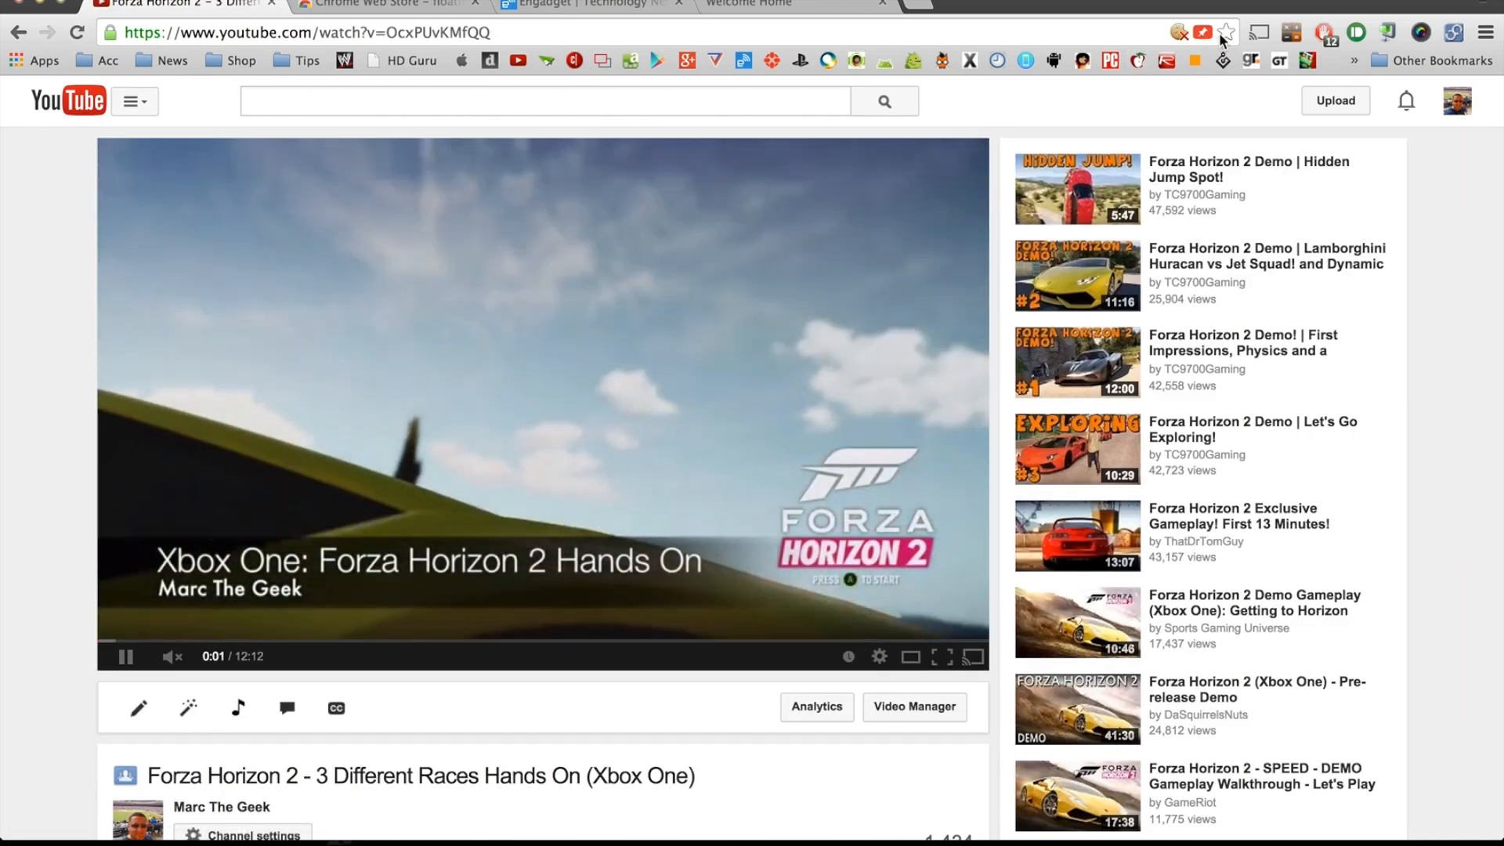
pyautogui.moveTo(1205, 32)
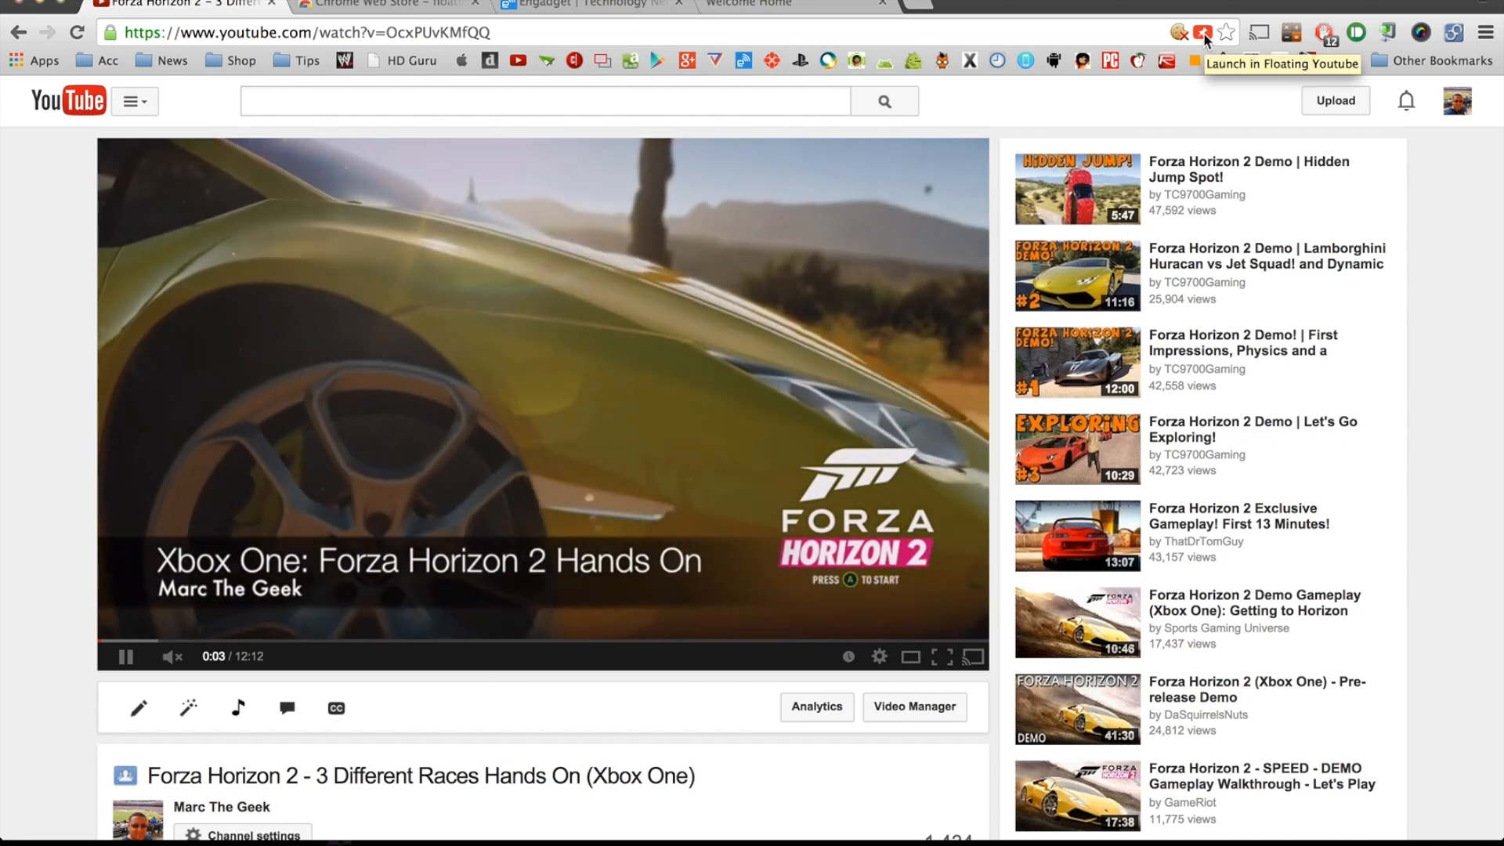
# Send the Forza Horizon 2 video to Floating YouTube with the toolbar extension icon
pyautogui.click(1203, 33)
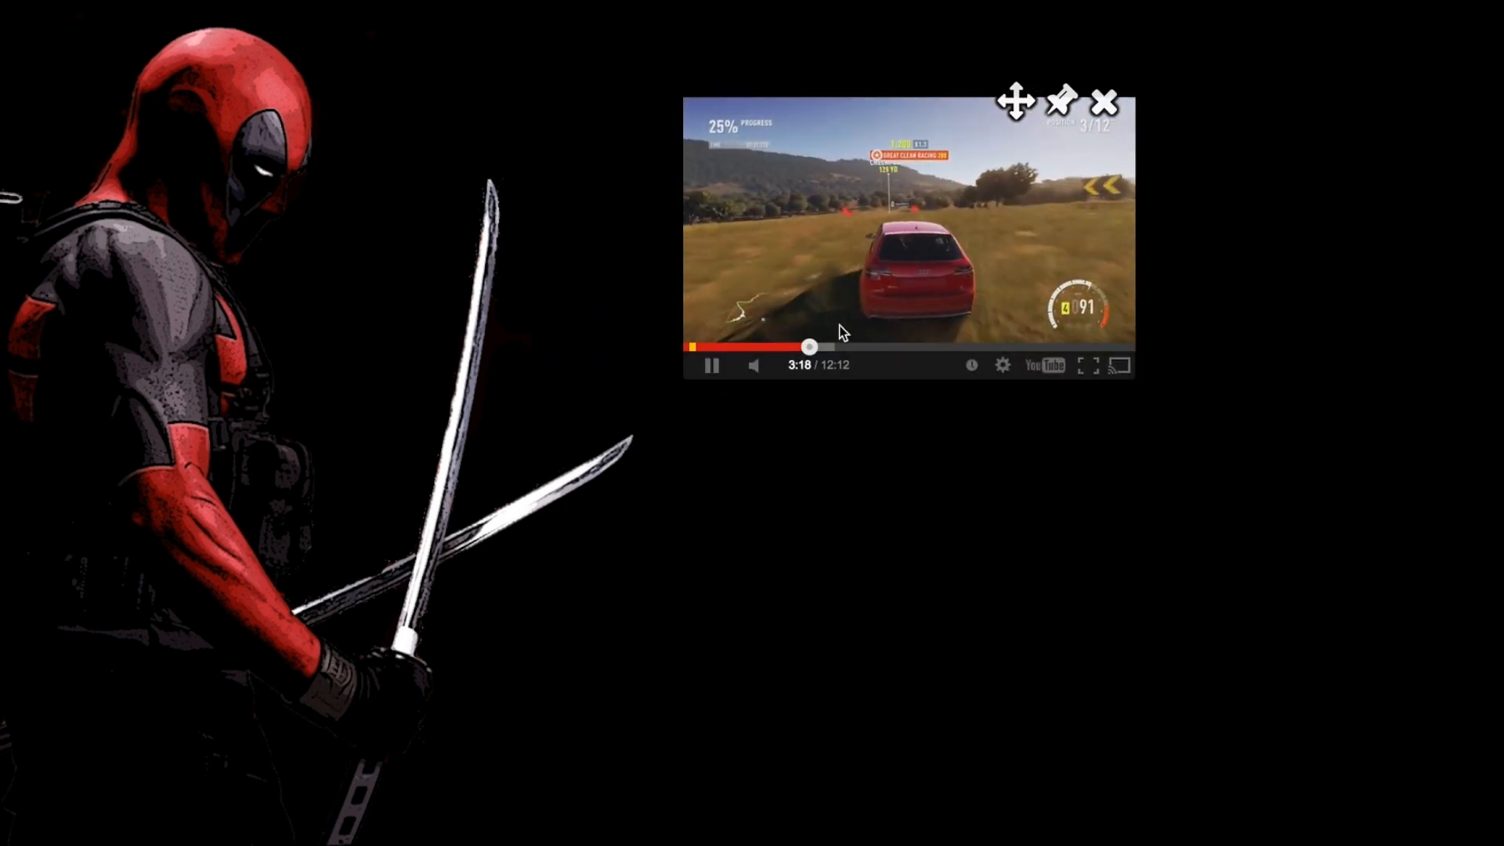
# Drag the floating player's corner outward to enlarge the Forza Horizon 2 video
pyautogui.click(756, 364)
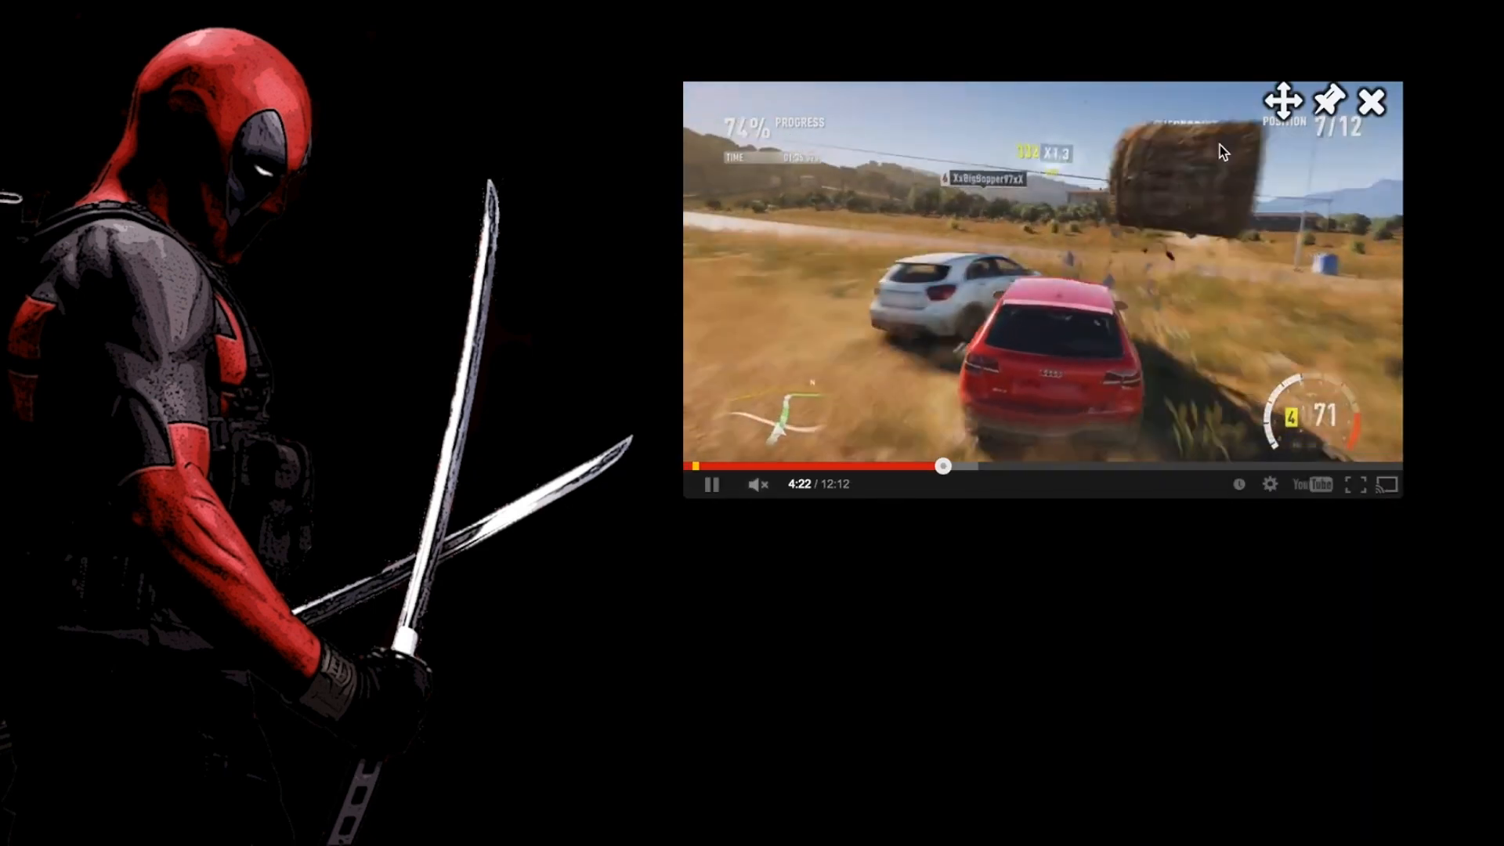
pyautogui.moveTo(1427, 354)
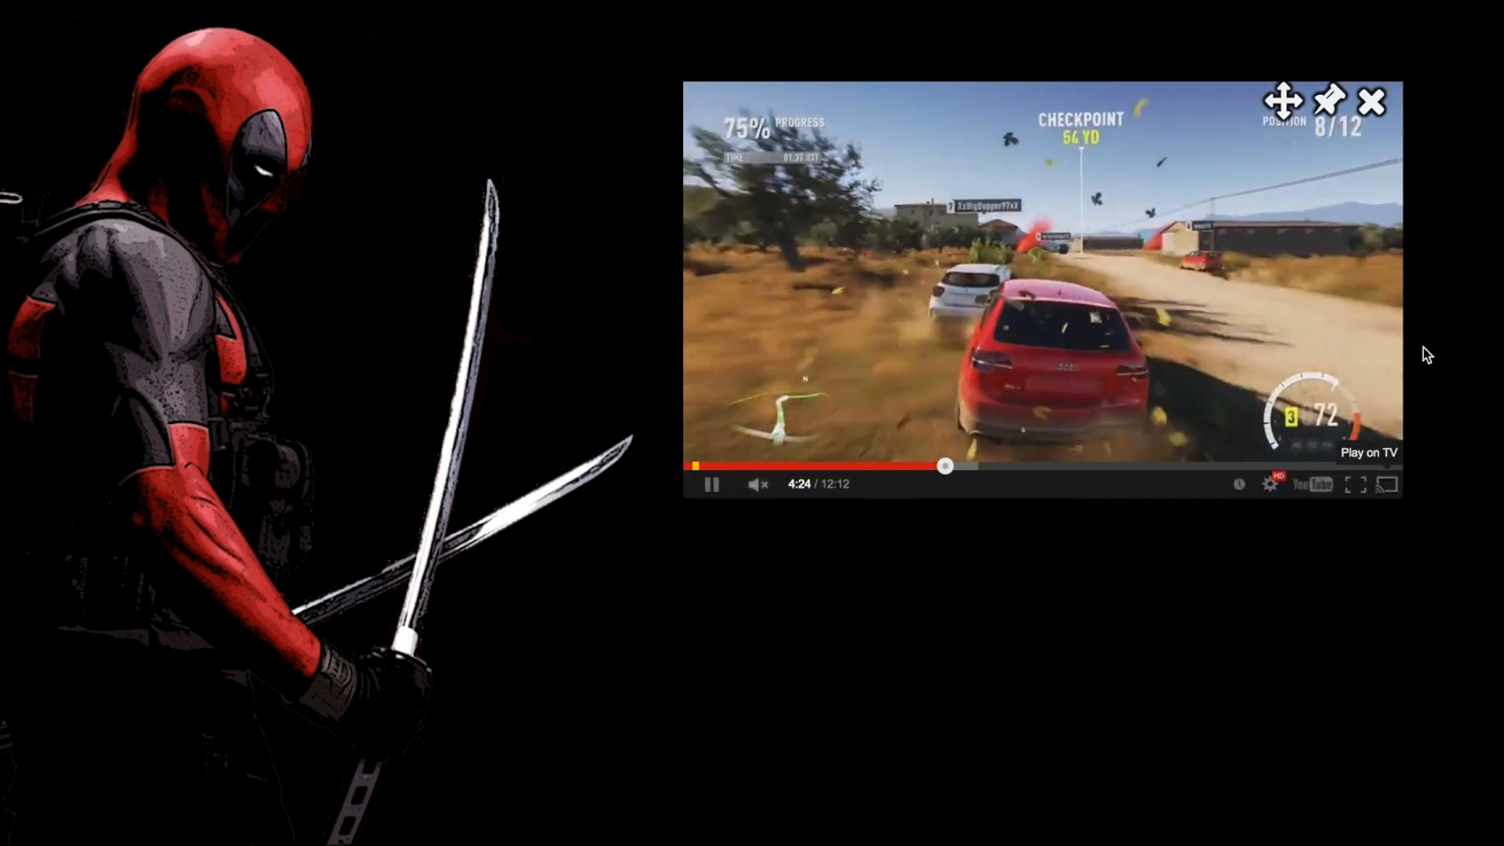
pyautogui.moveTo(1265, 55)
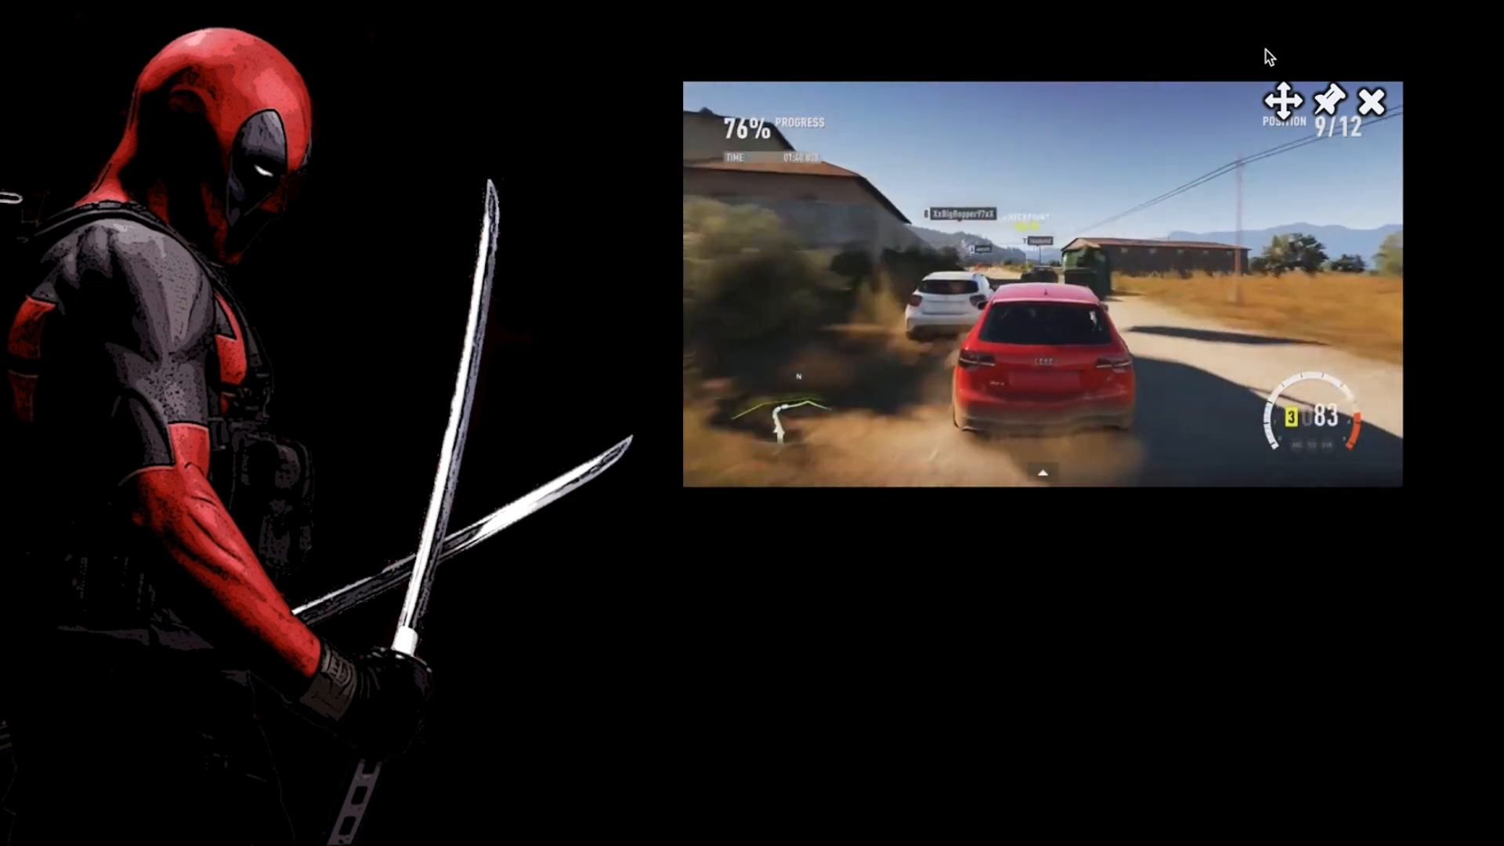